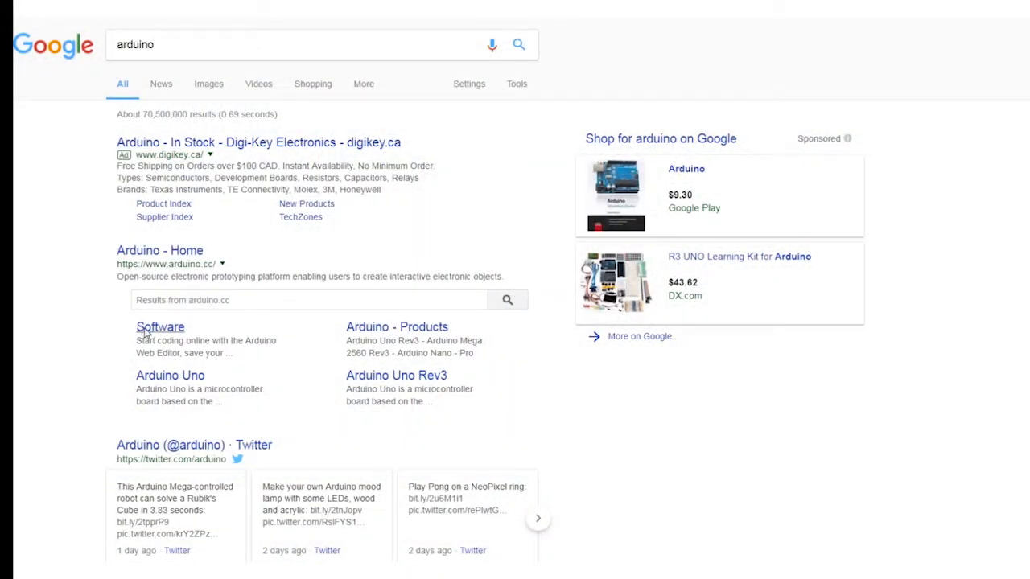
- From the Google result, reach the Arduino software page and choose the Windows Installer download
click(160, 326)
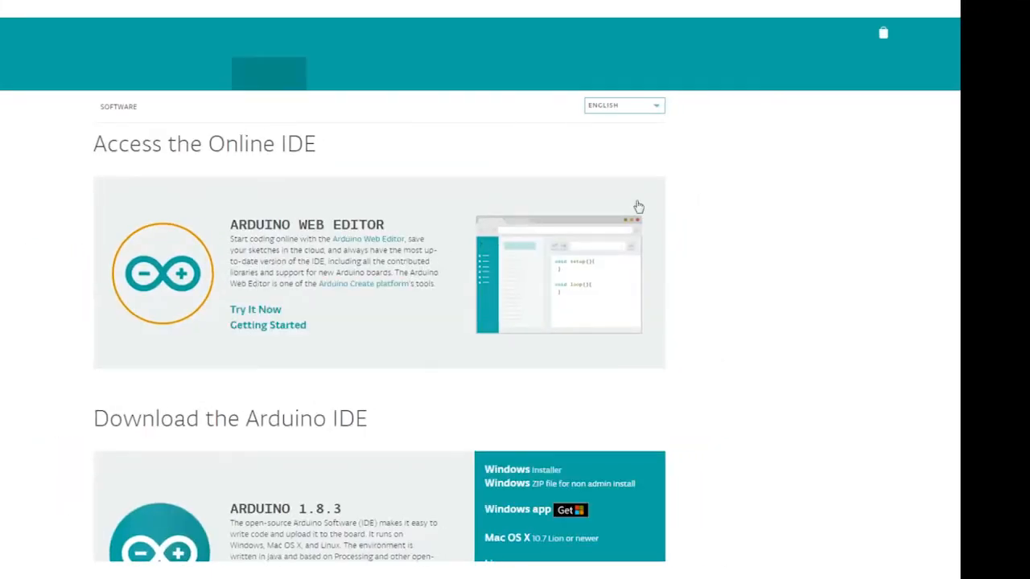
scroll(down, 3)
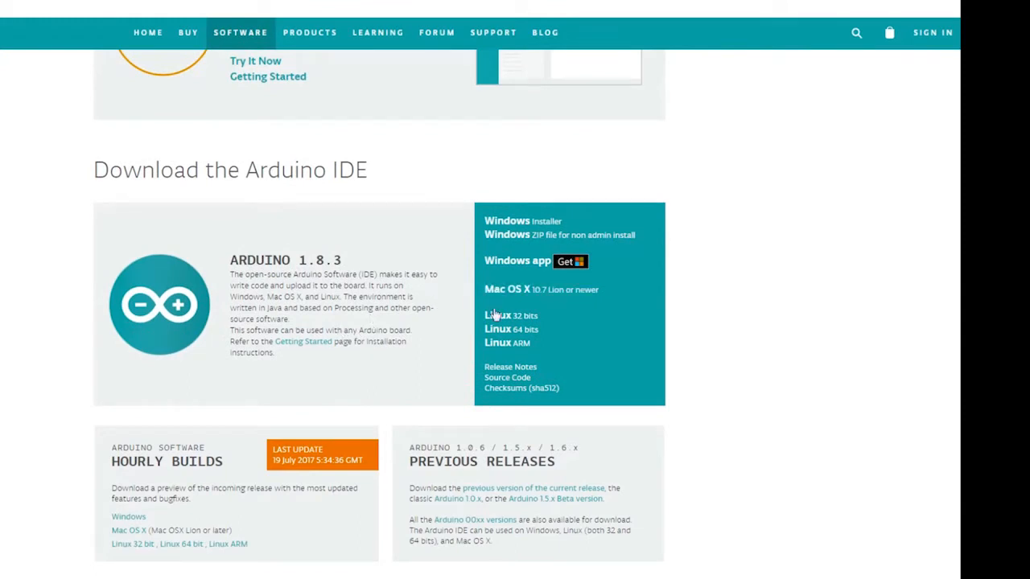
mouse_move(535, 225)
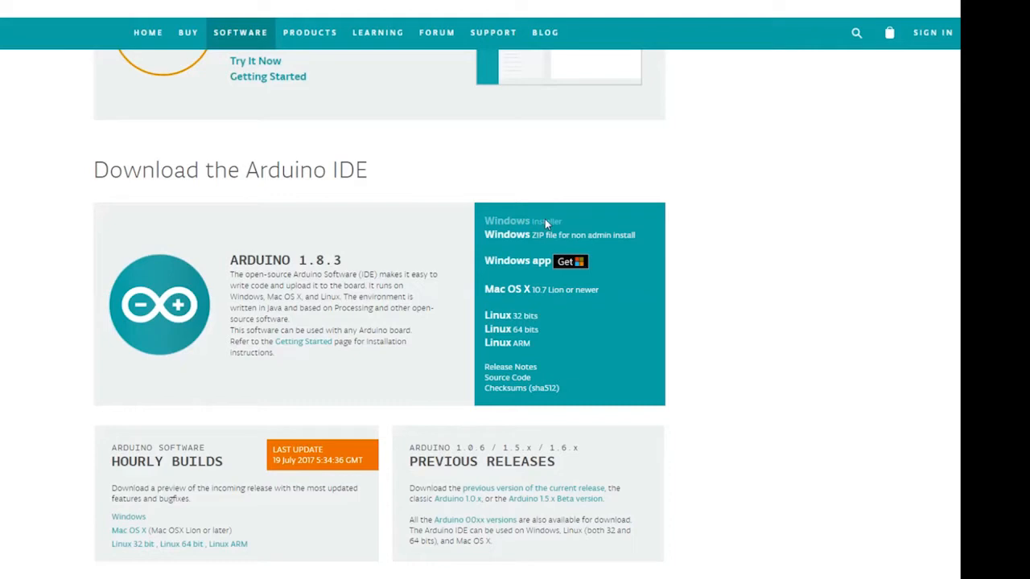
click(524, 221)
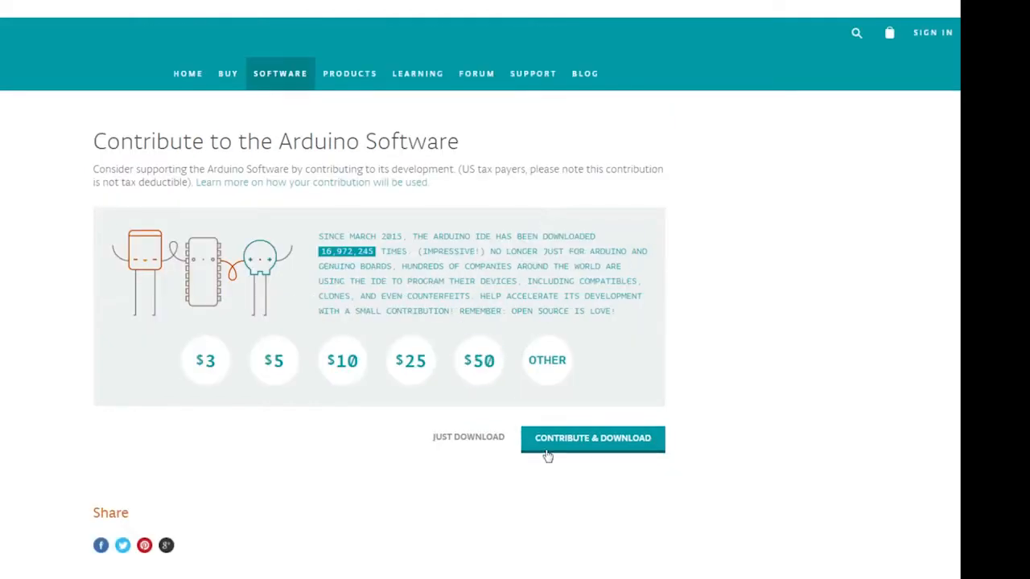
mouse_move(552, 448)
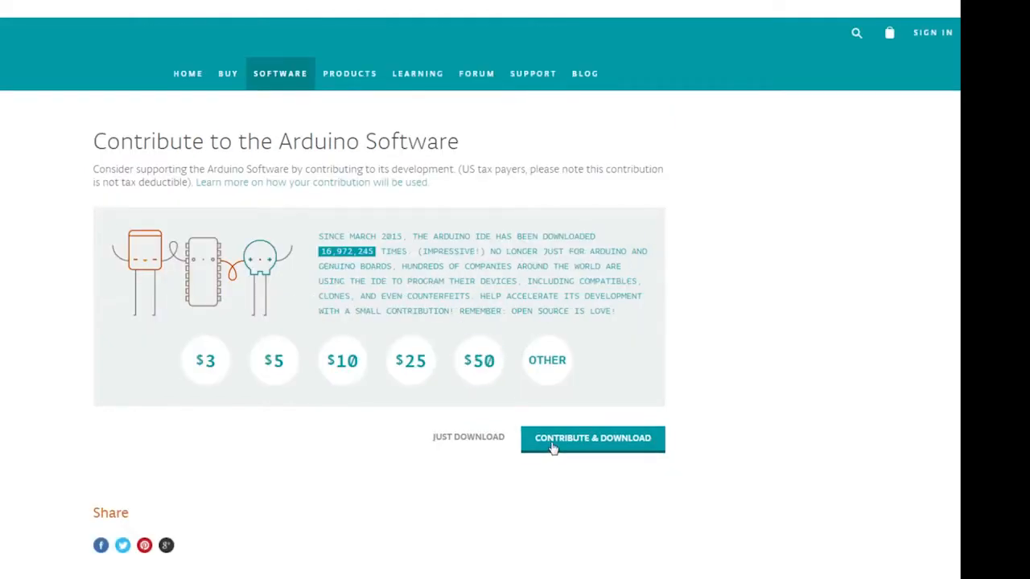
- Choose Just Download to get the Arduino IDE installer without contributing
click(592, 438)
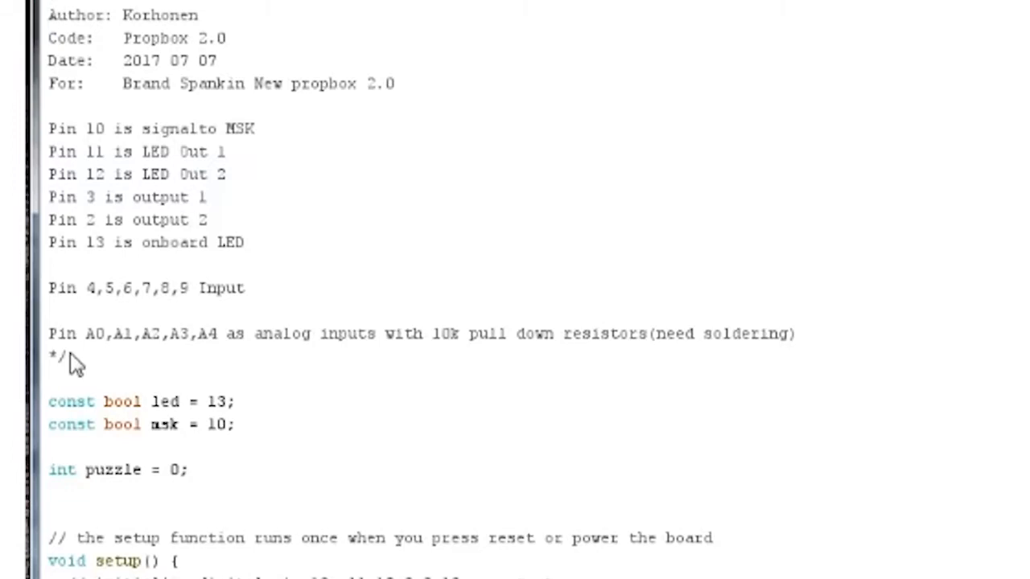
mouse_move(144, 262)
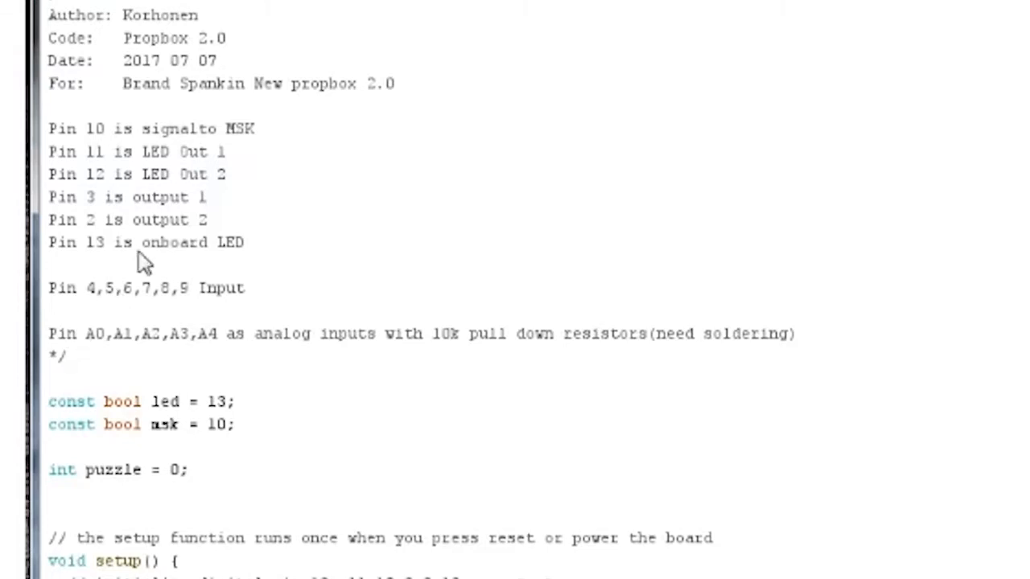
mouse_move(95, 365)
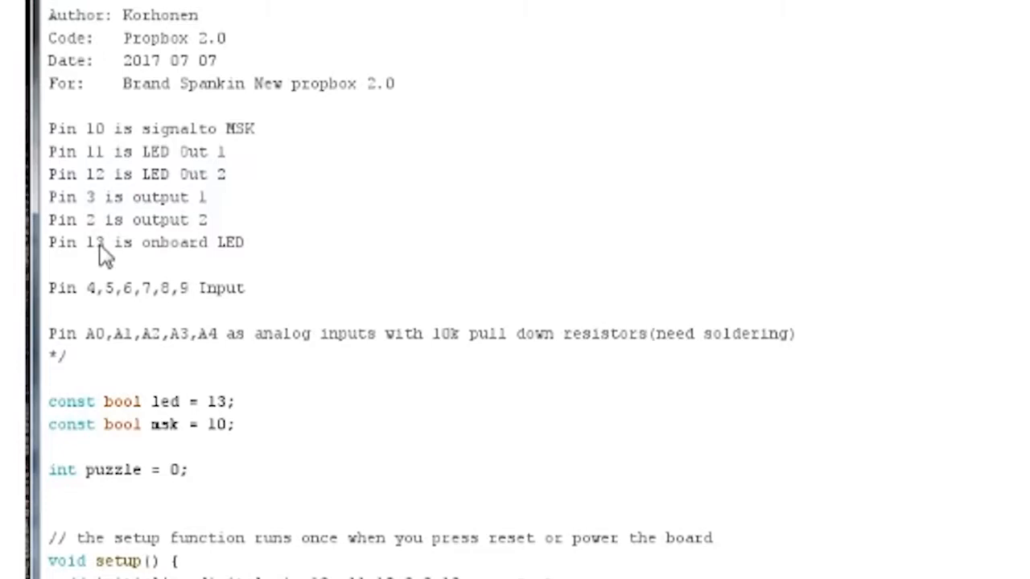
mouse_move(261, 145)
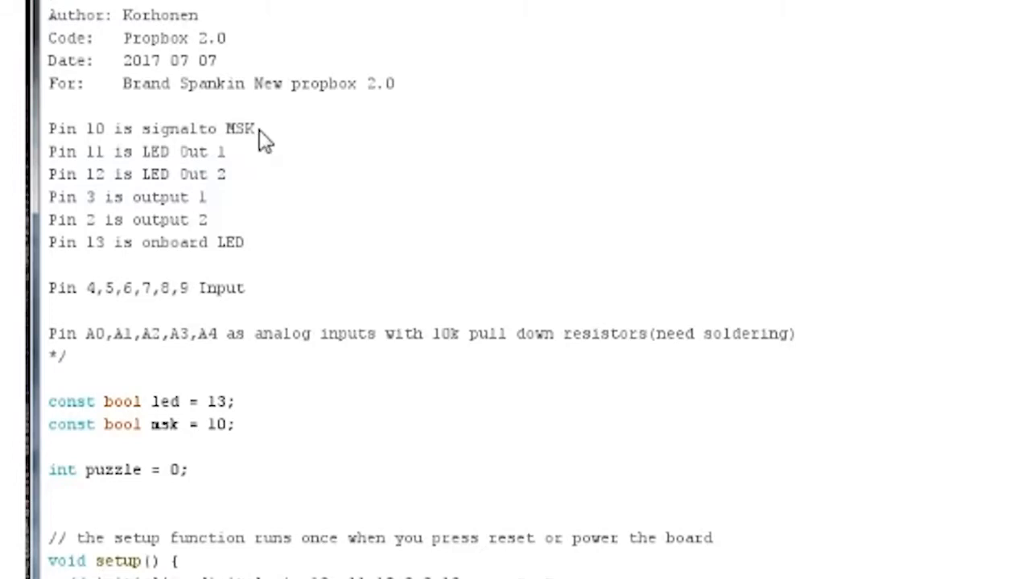
mouse_move(184, 156)
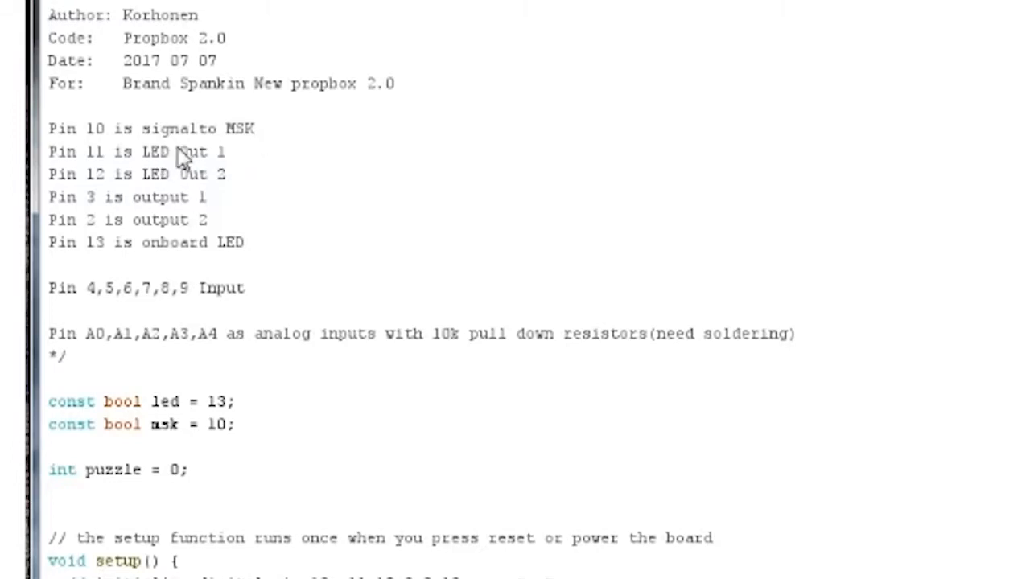
mouse_move(223, 189)
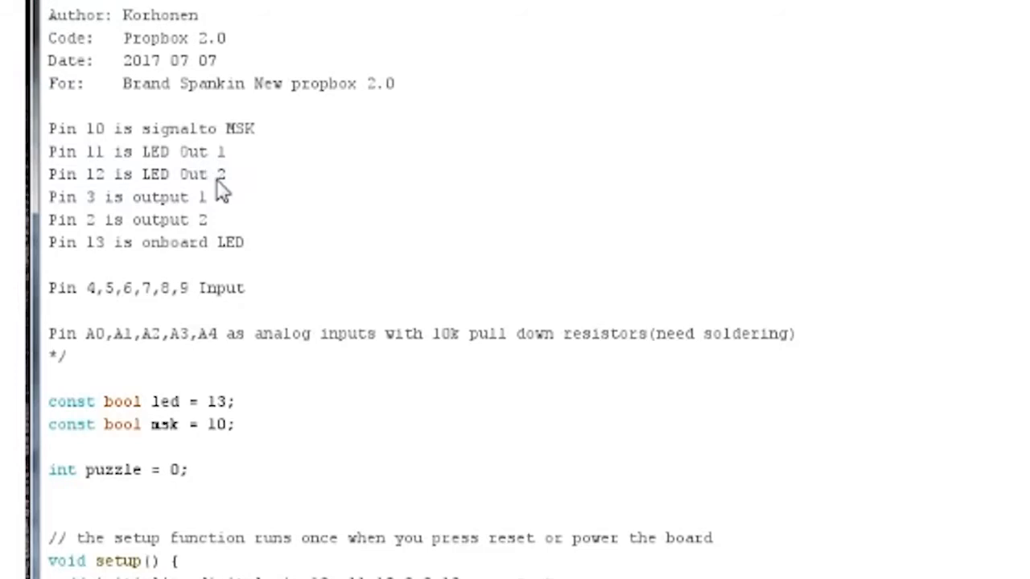
mouse_move(135, 293)
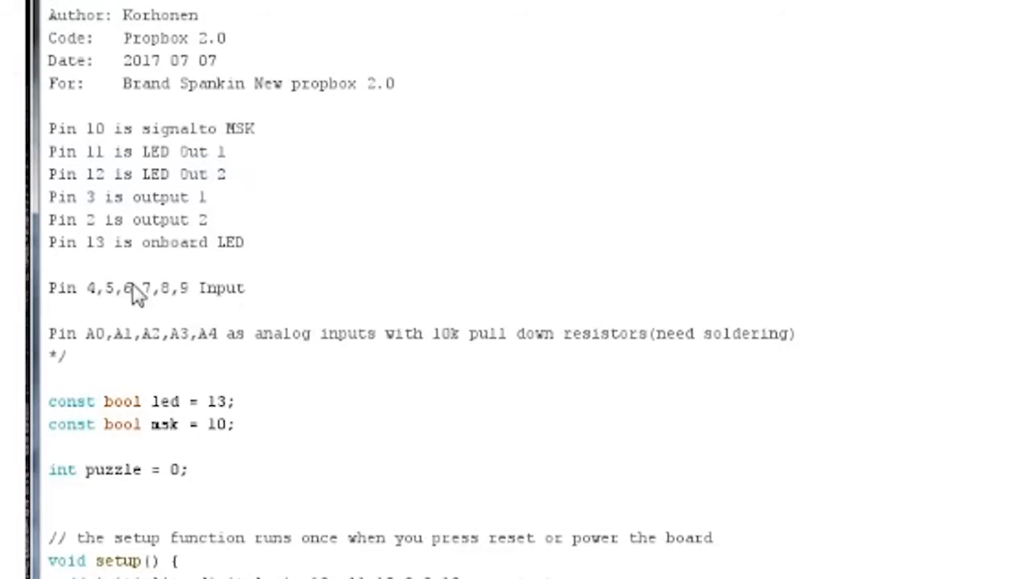
mouse_move(149, 254)
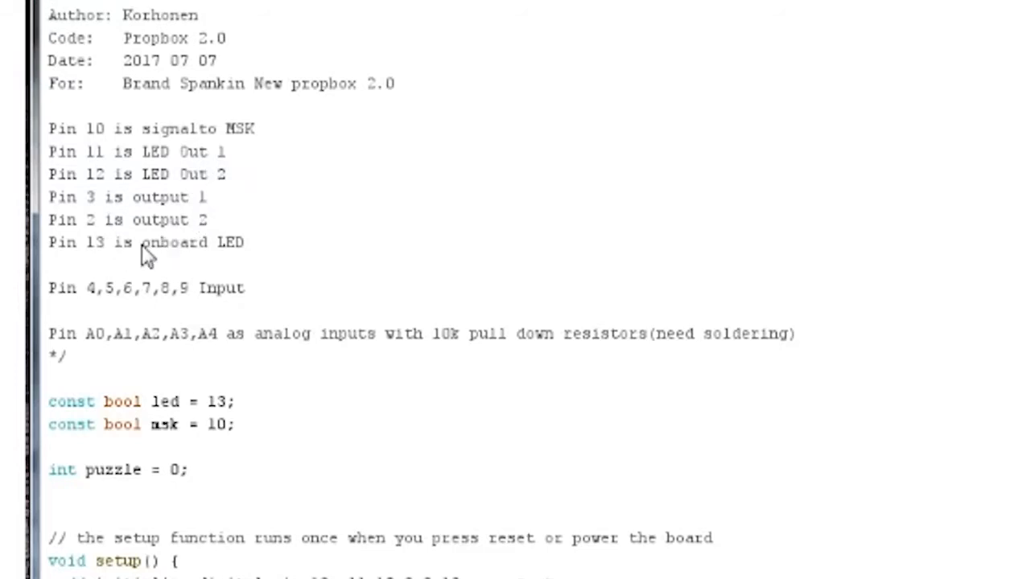
mouse_move(214, 231)
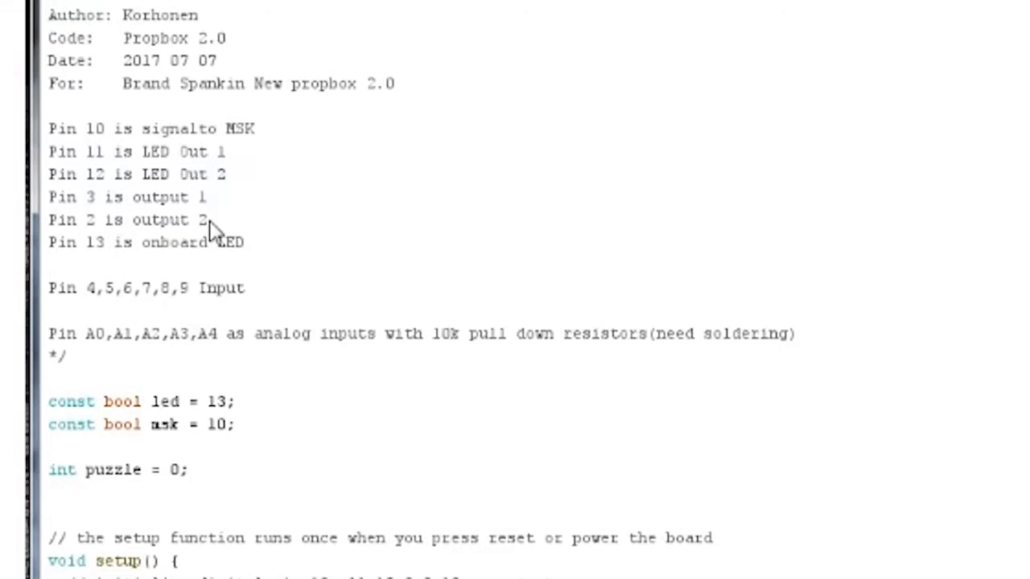
mouse_move(211, 219)
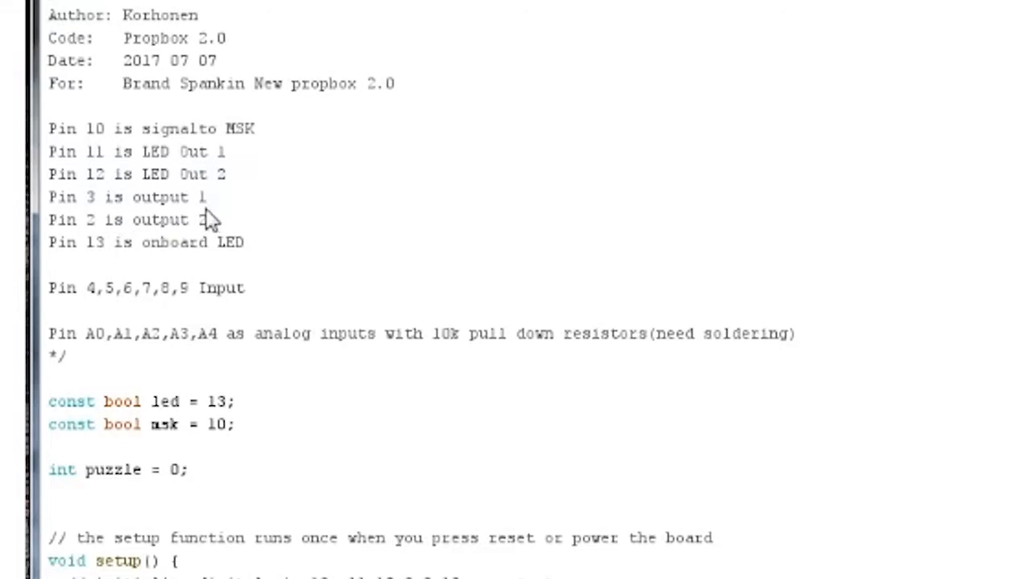
mouse_move(153, 267)
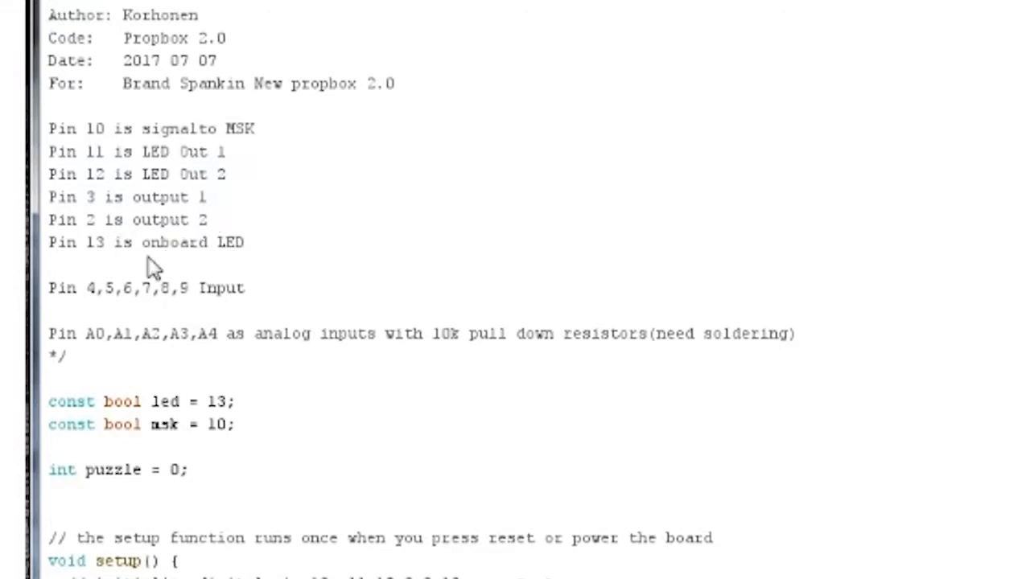
mouse_move(175, 245)
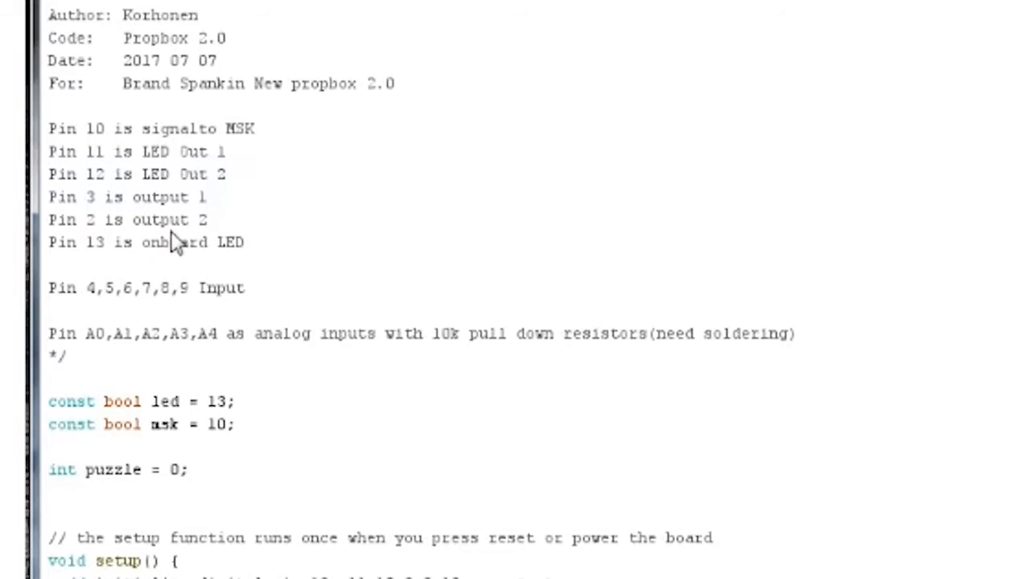
mouse_move(233, 263)
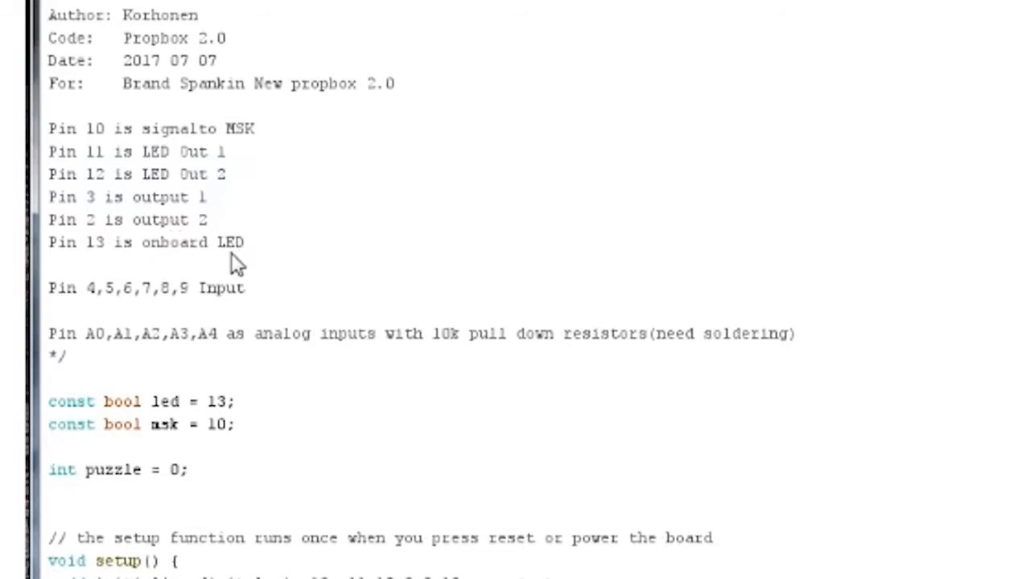
mouse_move(117, 302)
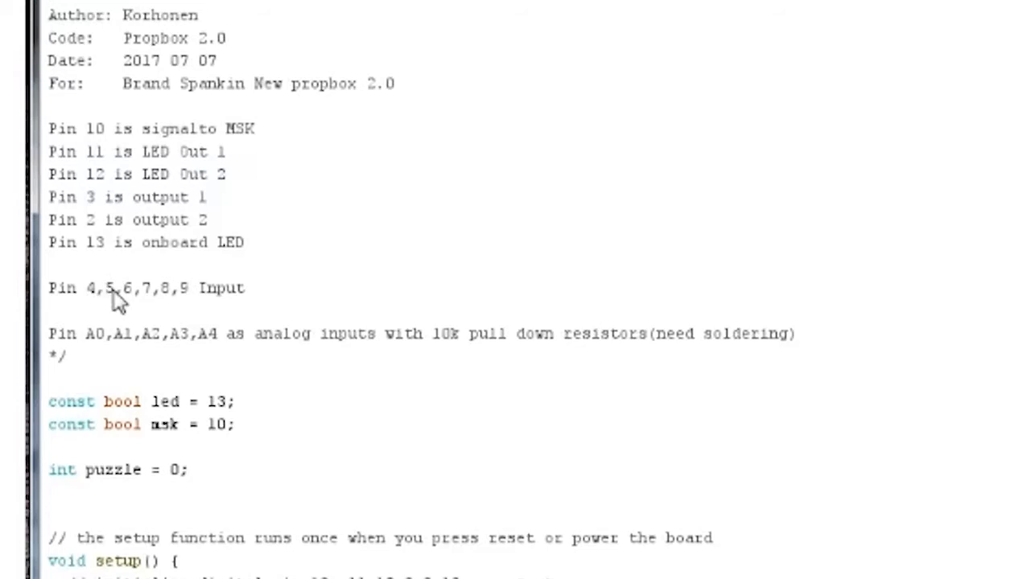
mouse_move(233, 293)
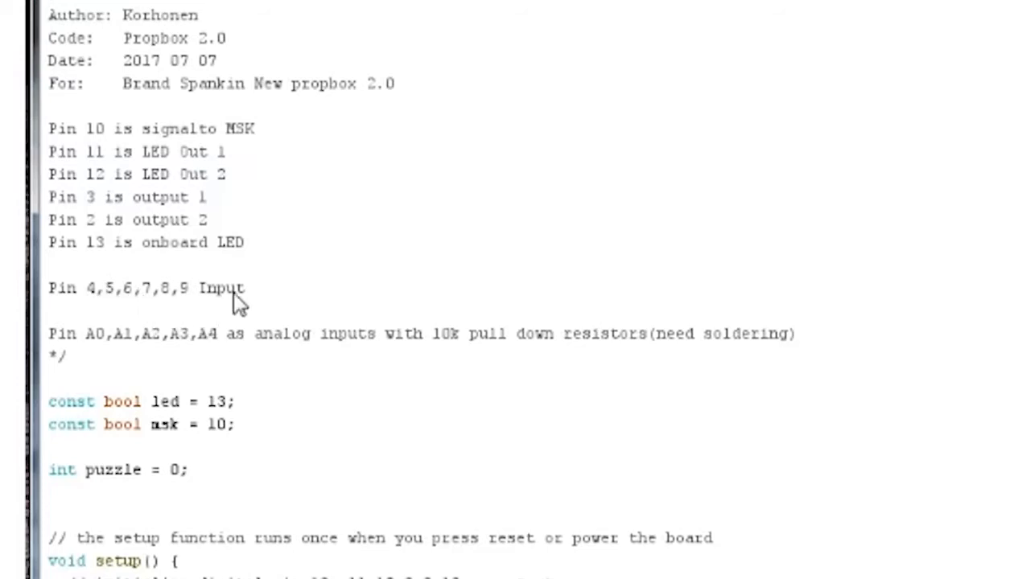
mouse_move(577, 317)
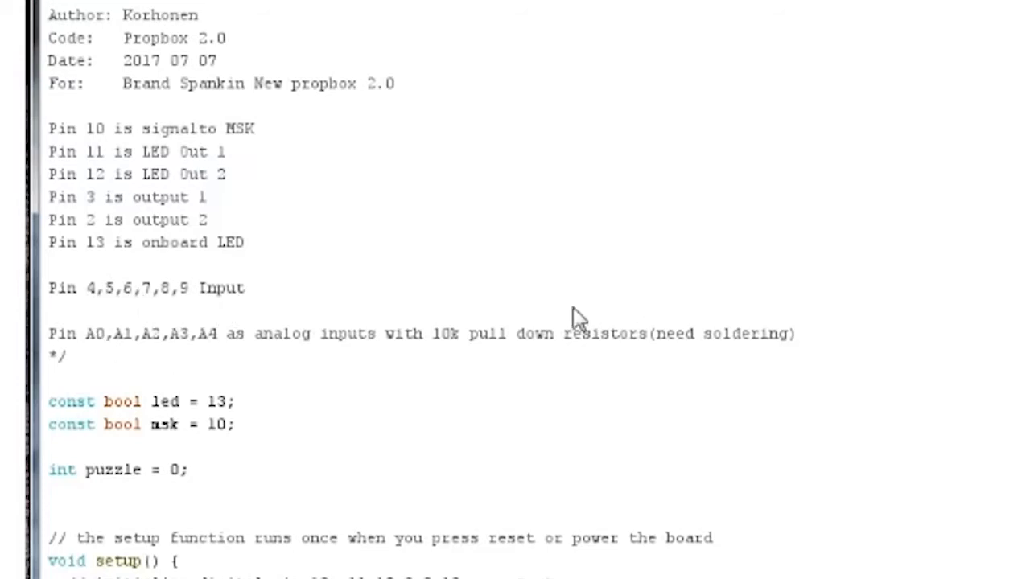
mouse_move(493, 344)
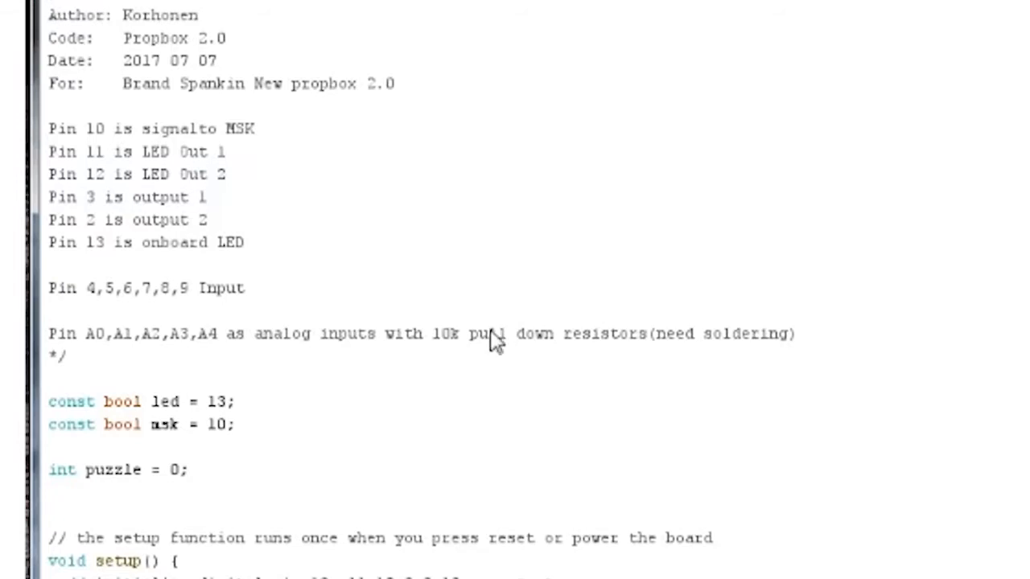
mouse_move(365, 328)
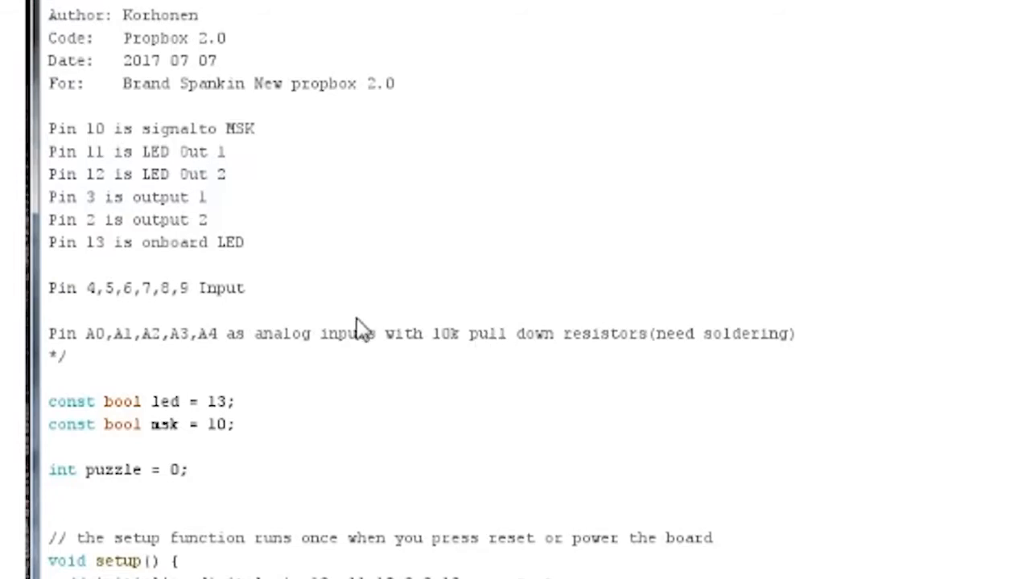
scroll(down, 3)
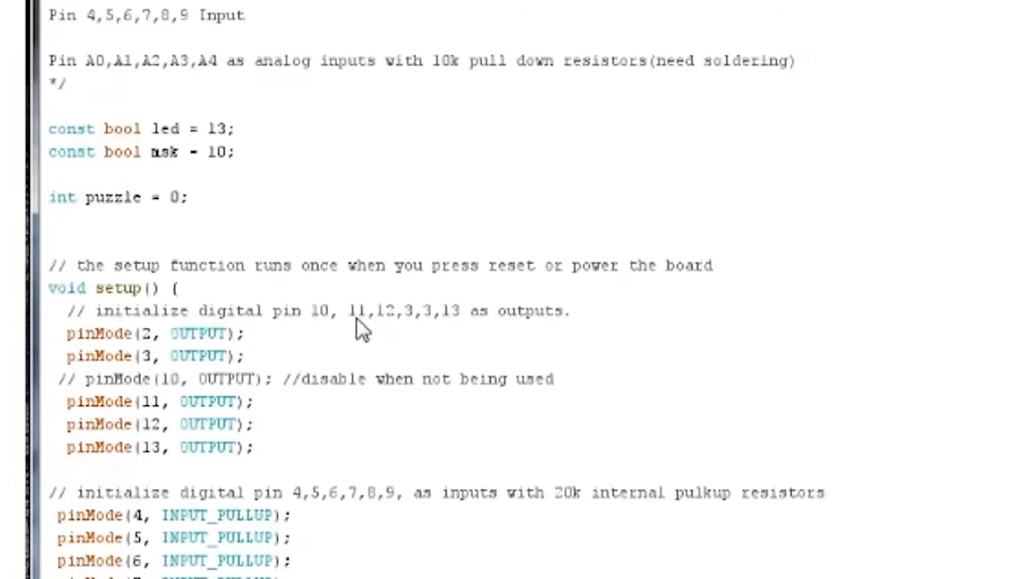
mouse_move(66, 128)
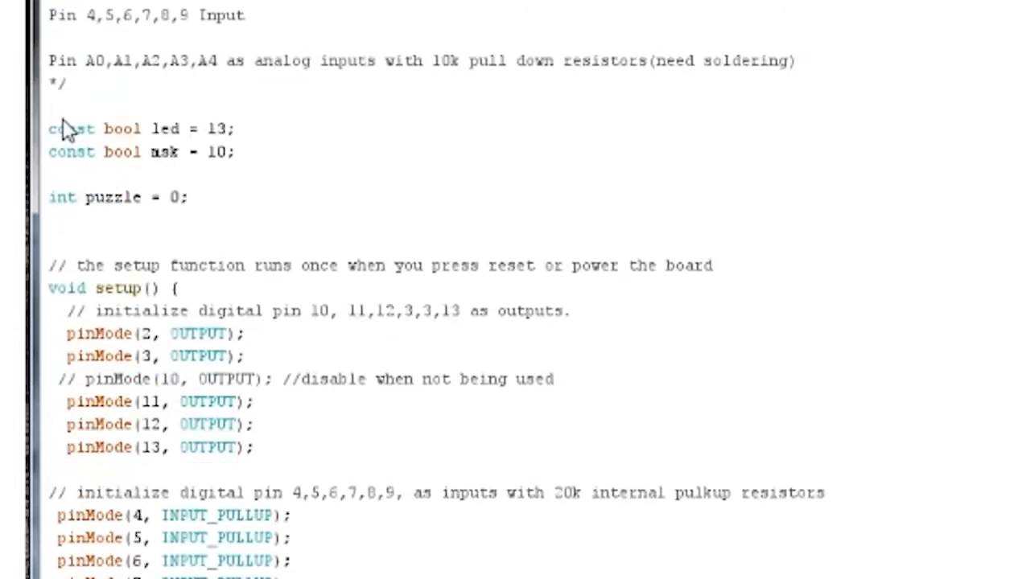
mouse_move(161, 152)
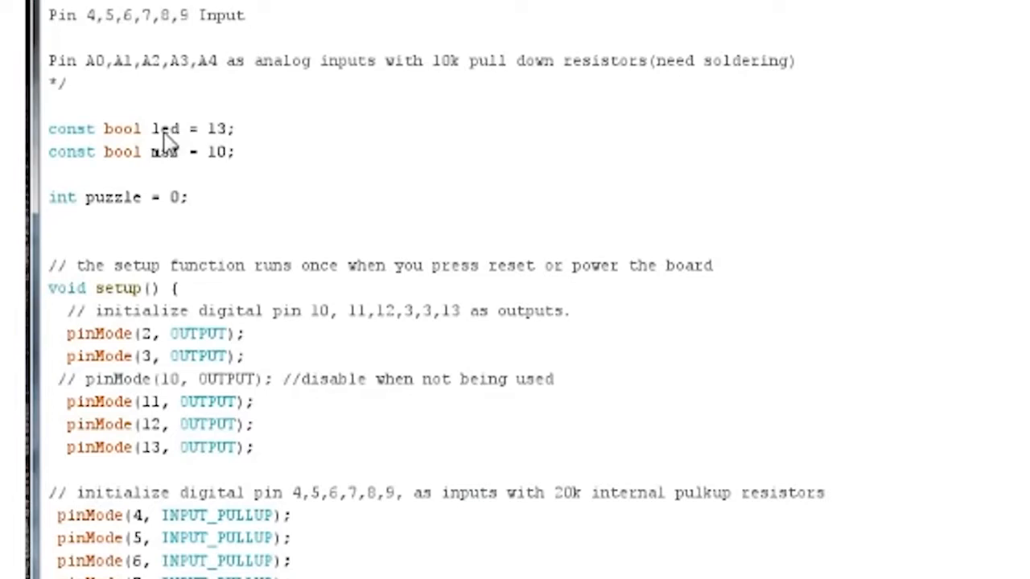
mouse_move(128, 133)
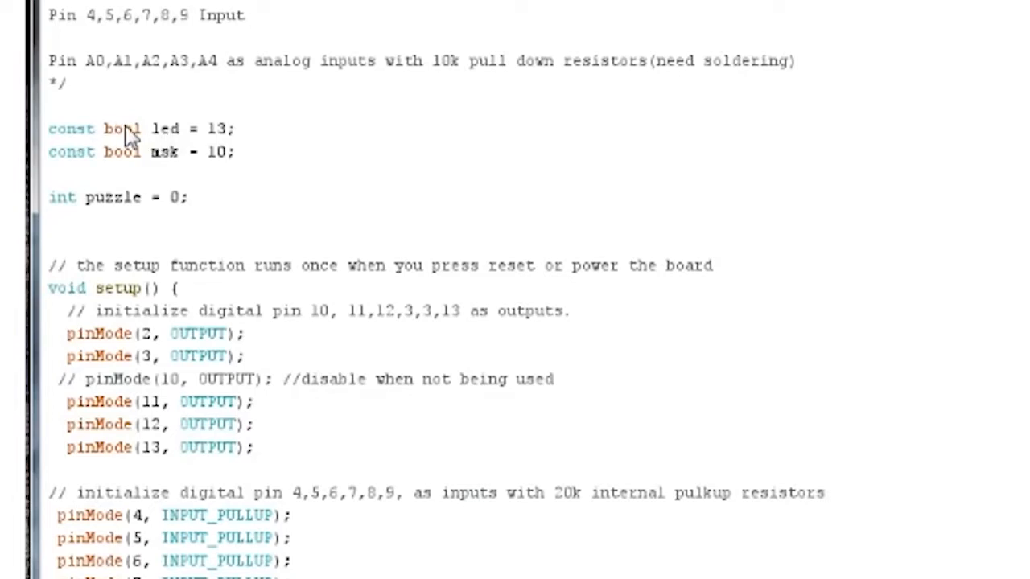
mouse_move(169, 141)
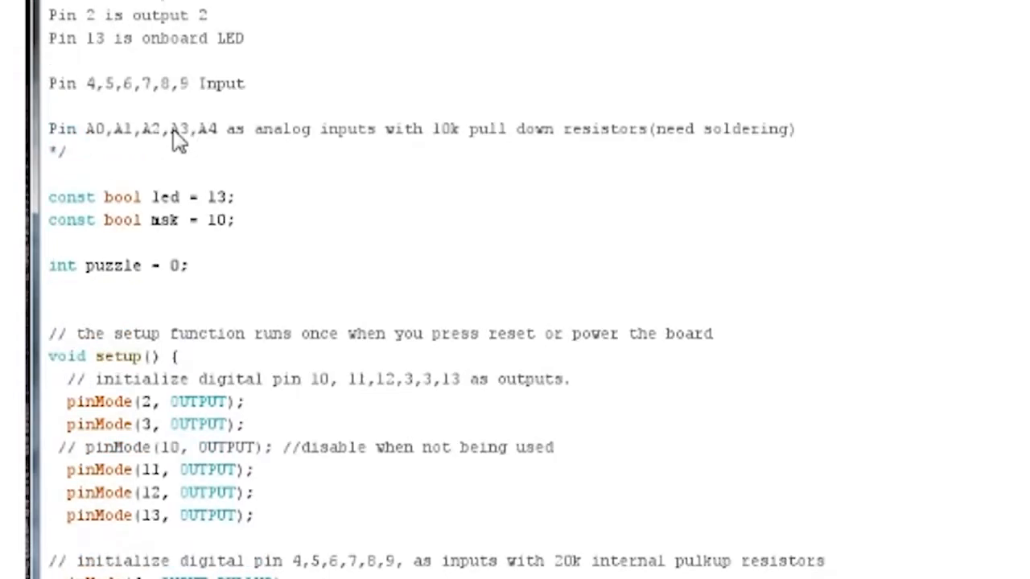
scroll(down, 3)
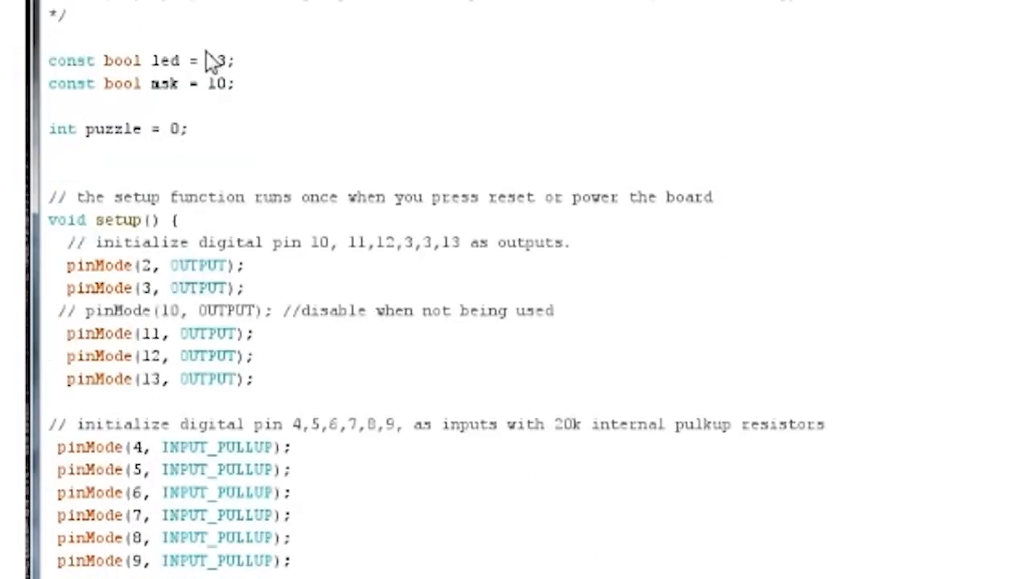
text(1)
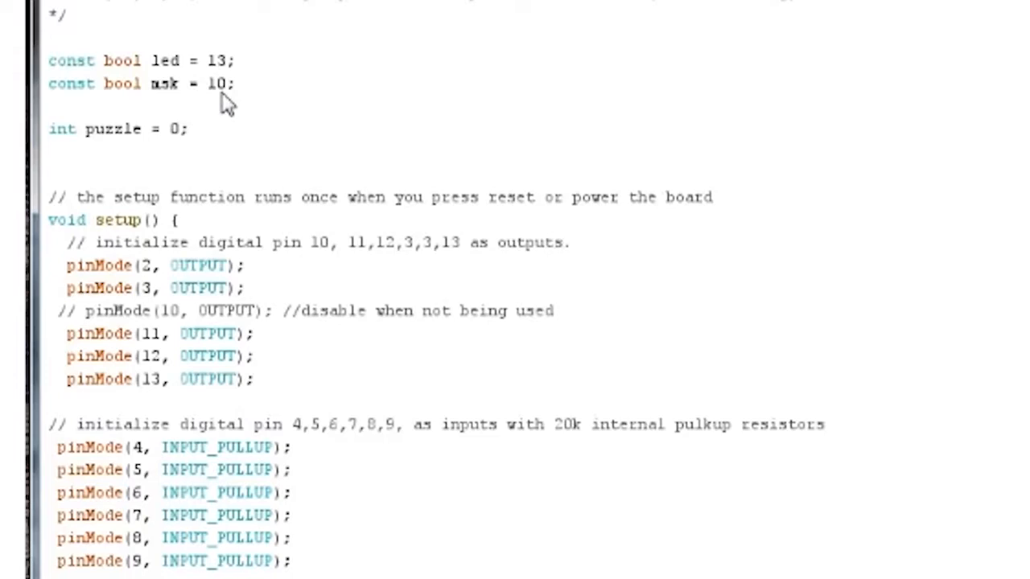
mouse_move(120, 149)
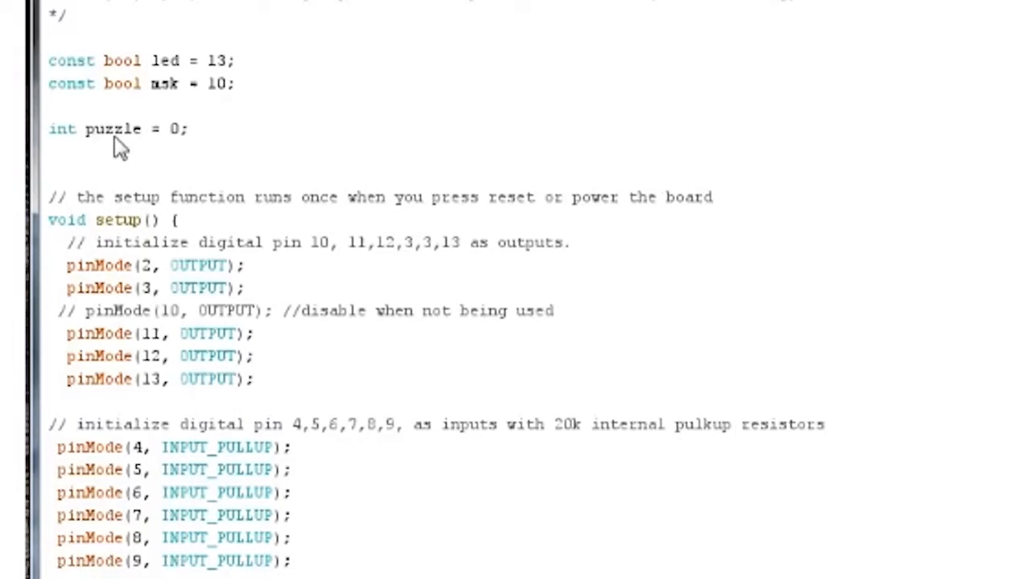
mouse_move(179, 151)
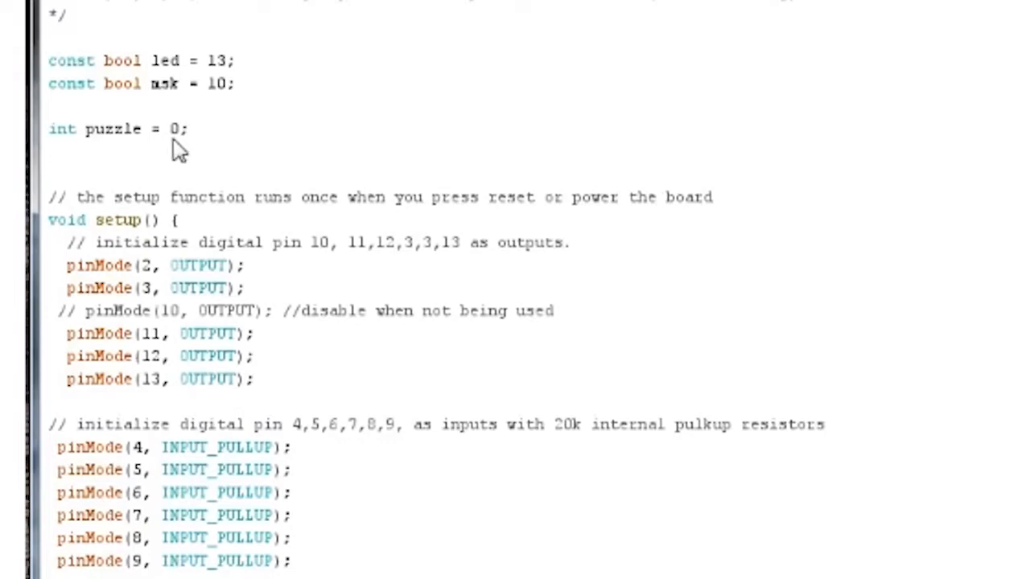
mouse_move(199, 51)
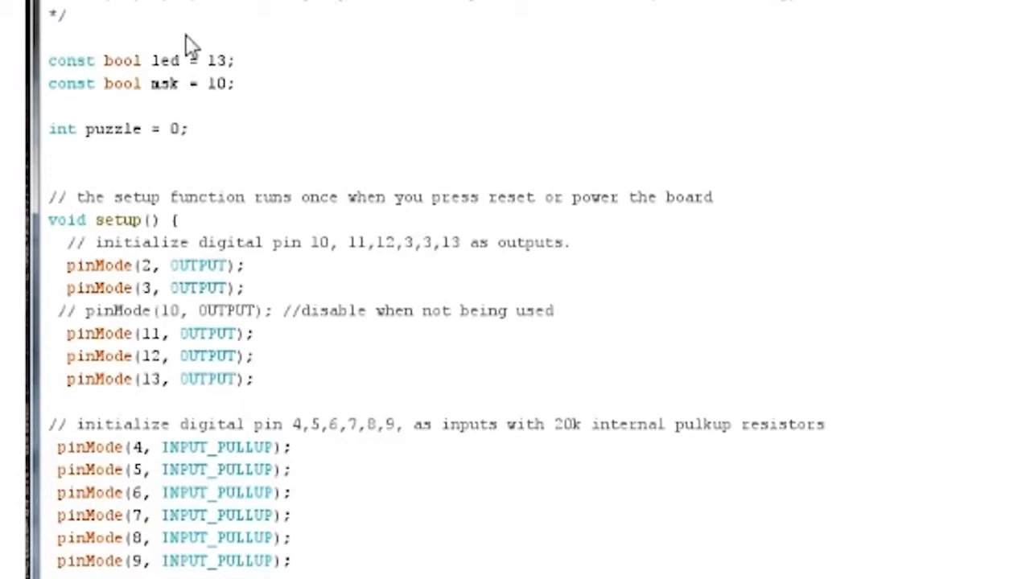
mouse_move(141, 157)
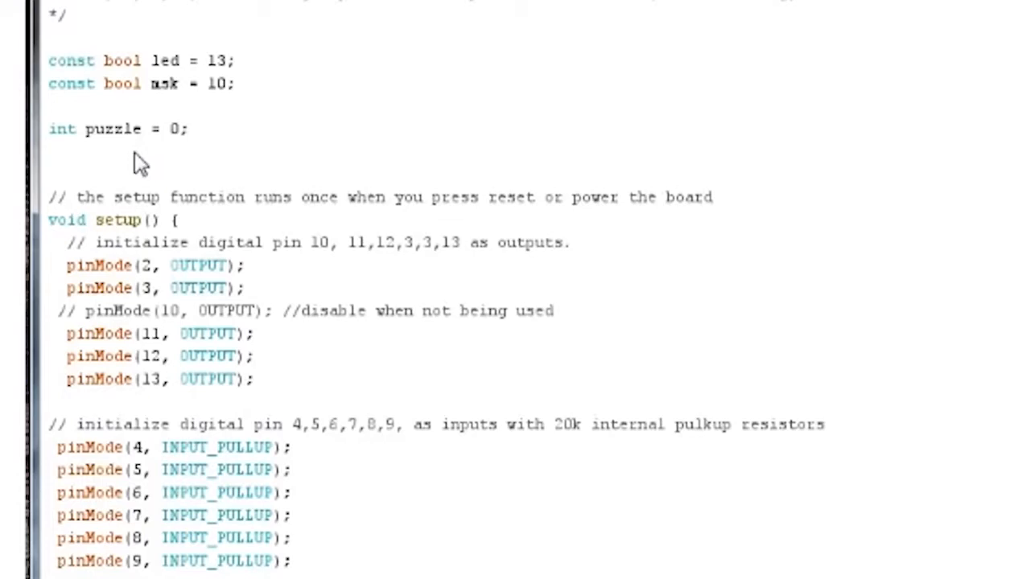
mouse_move(136, 225)
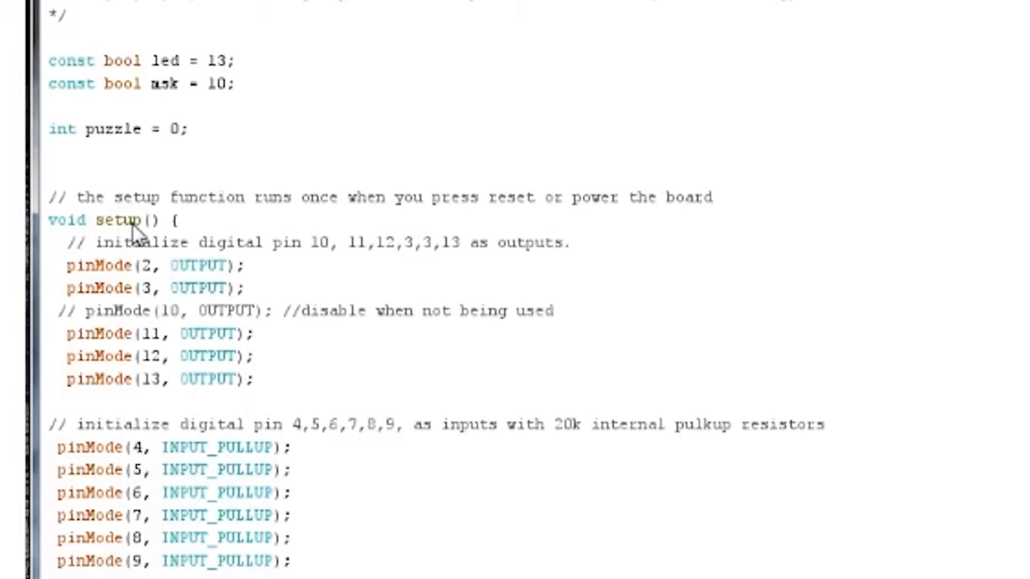
mouse_move(93, 287)
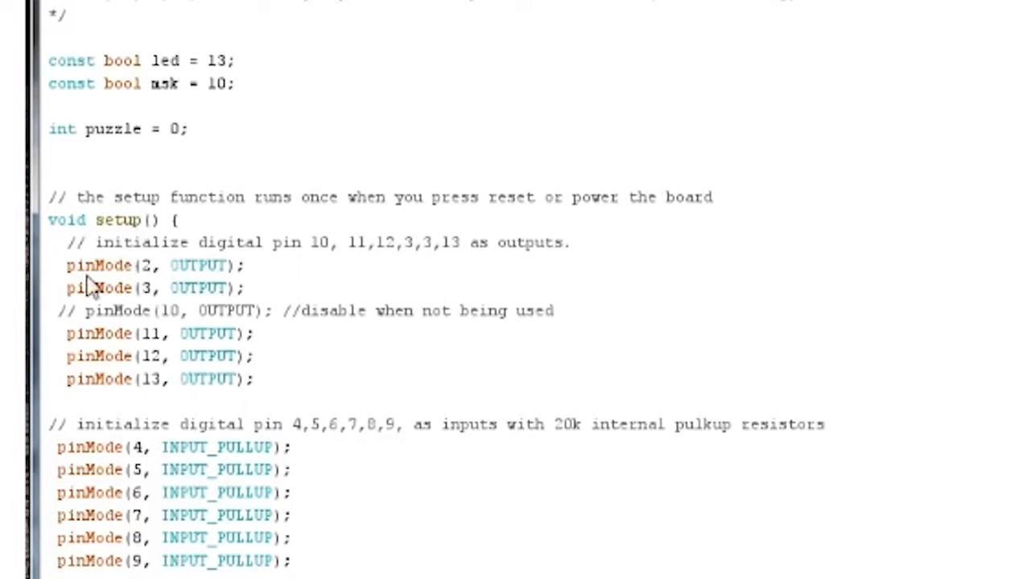
mouse_move(156, 269)
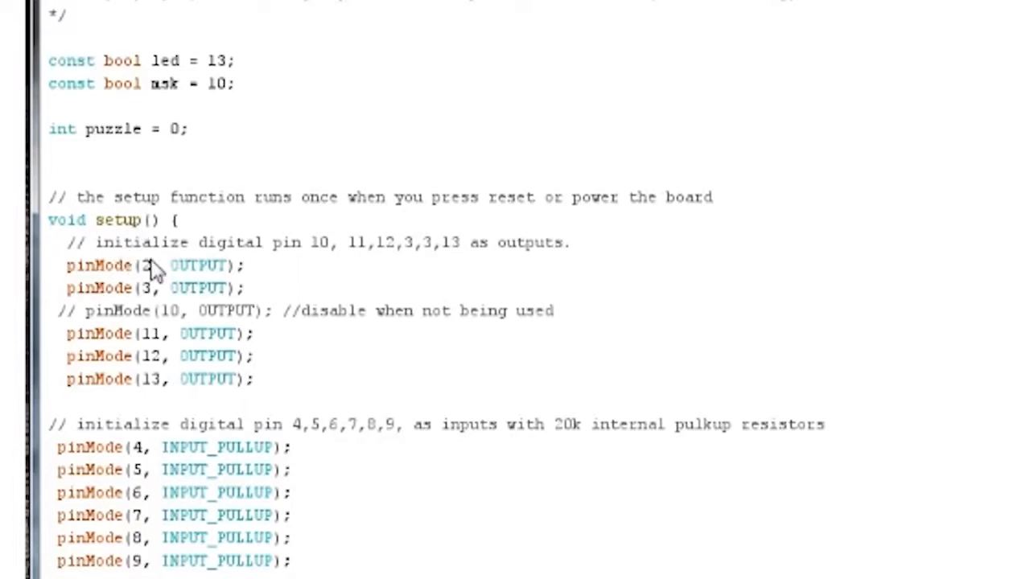
mouse_move(119, 283)
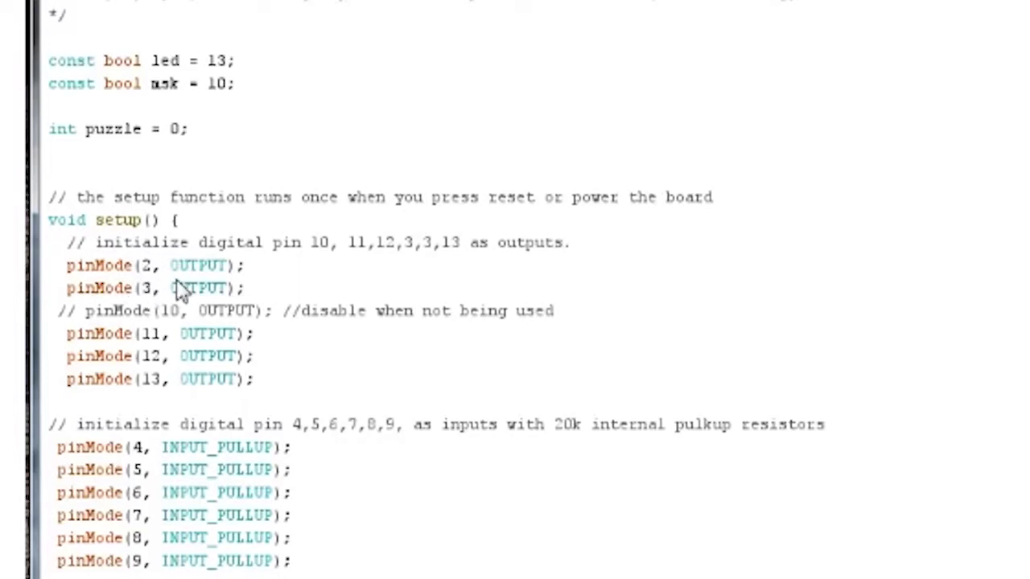
mouse_move(195, 277)
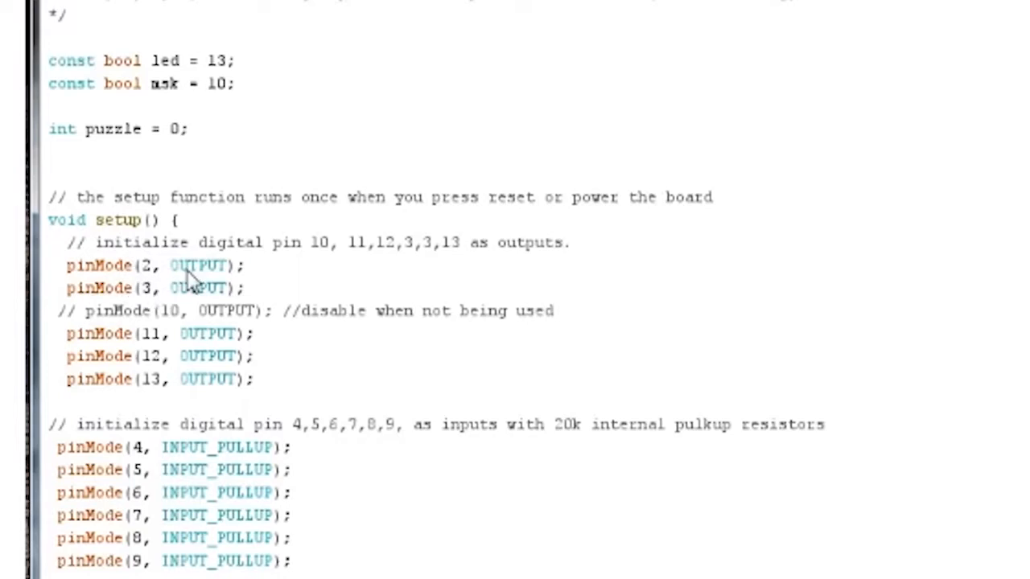
mouse_move(201, 299)
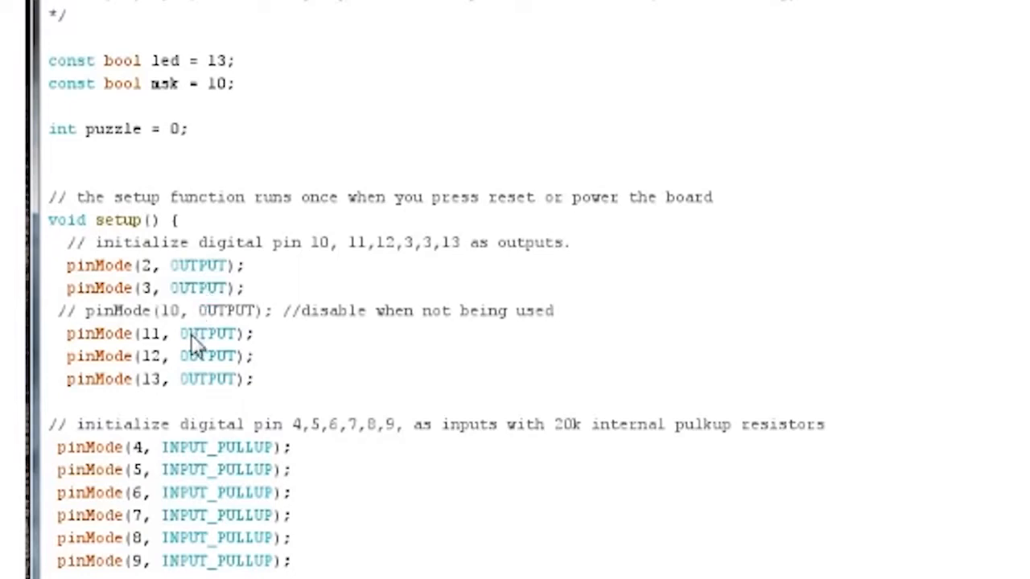
mouse_move(211, 386)
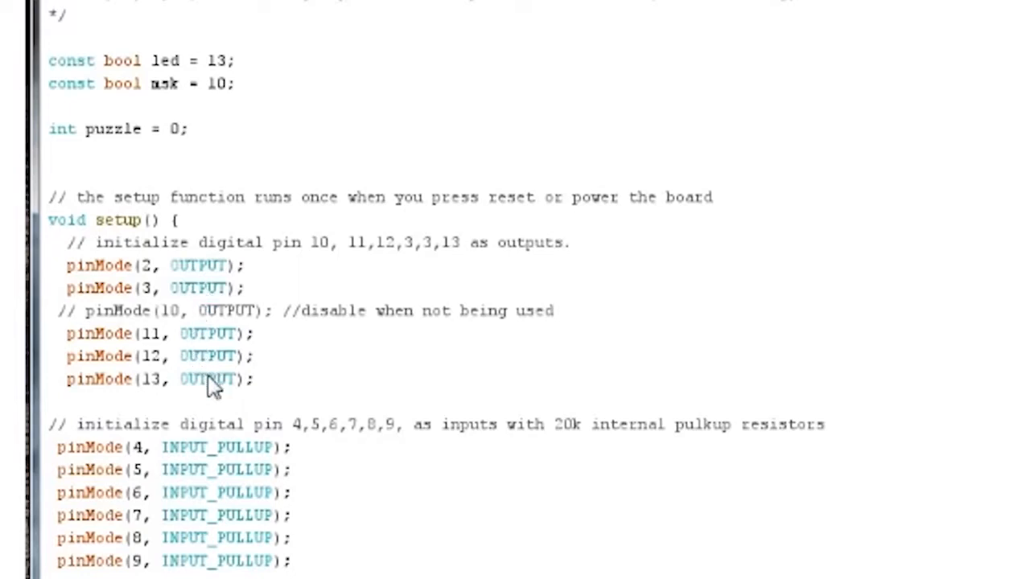
mouse_move(215, 382)
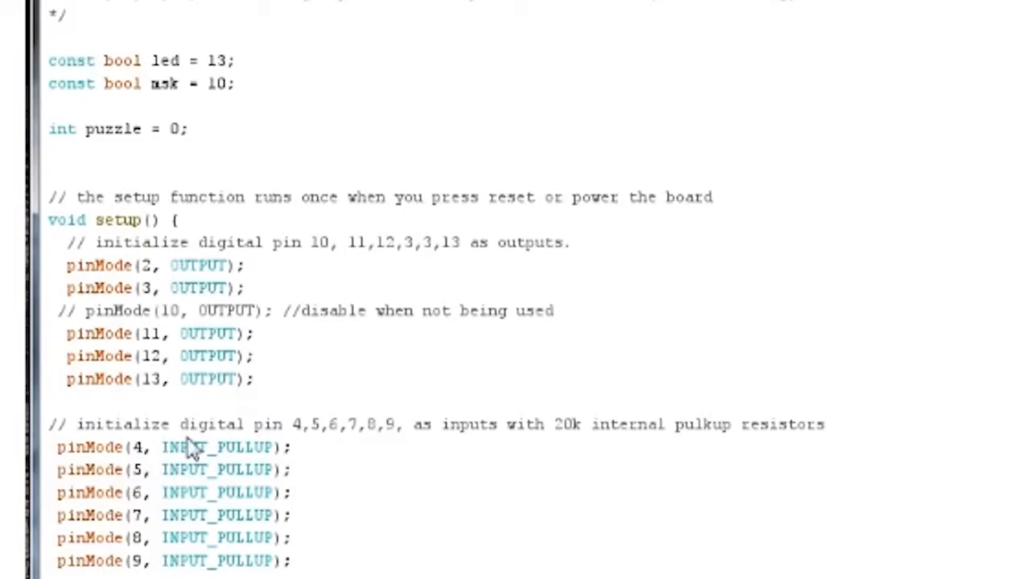
mouse_move(229, 465)
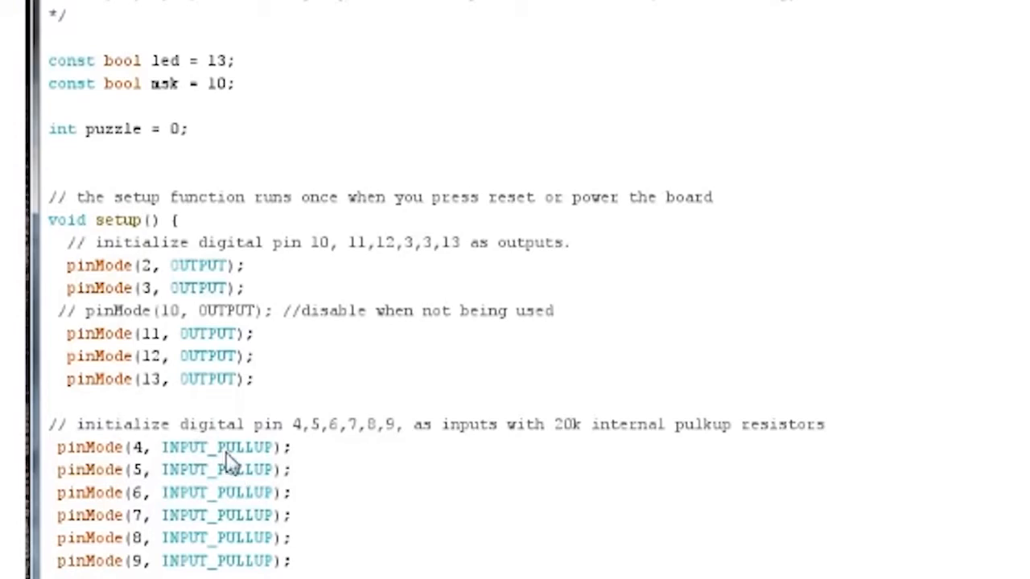
mouse_move(257, 449)
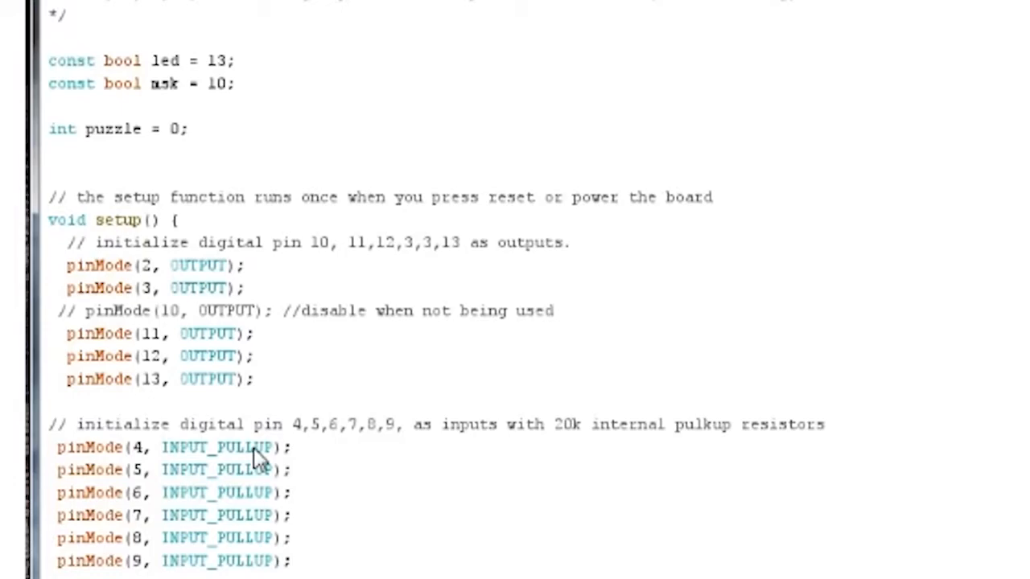
- Scroll to the commented analog-input block and the LED and maglock digitalWrite lines
scroll(down, 3)
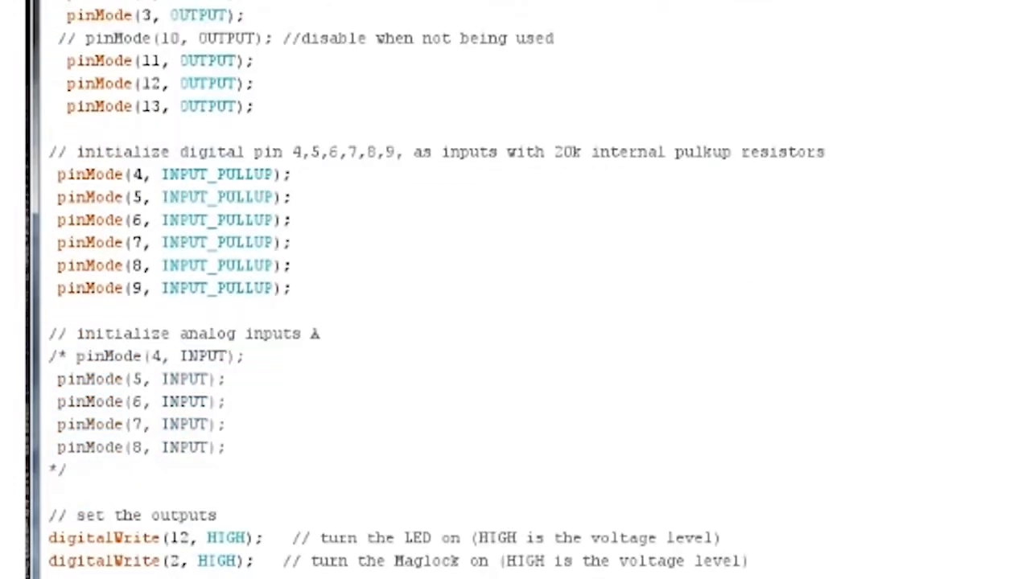
scroll(down, 3)
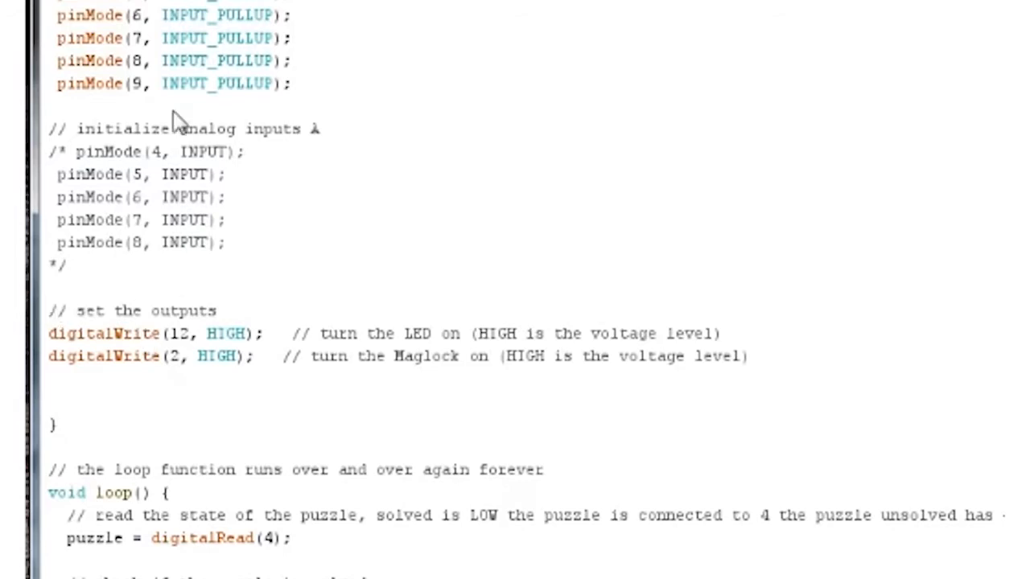
mouse_move(213, 165)
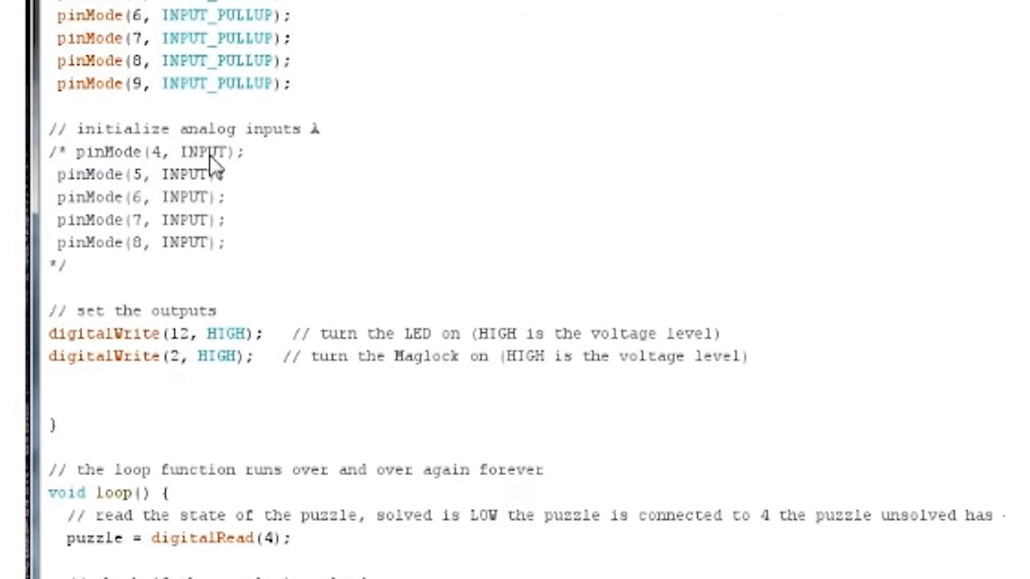
mouse_move(119, 388)
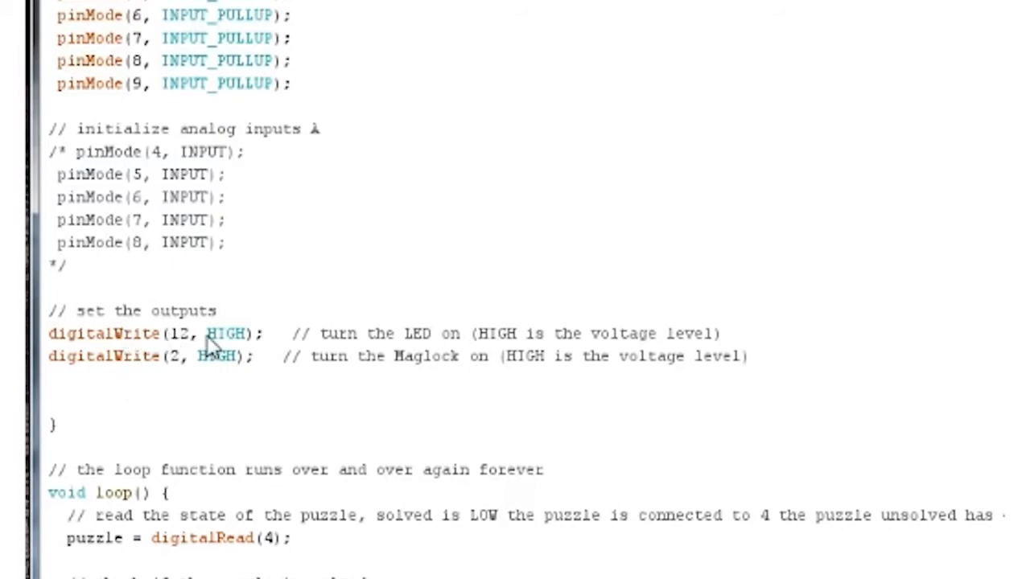
mouse_move(213, 354)
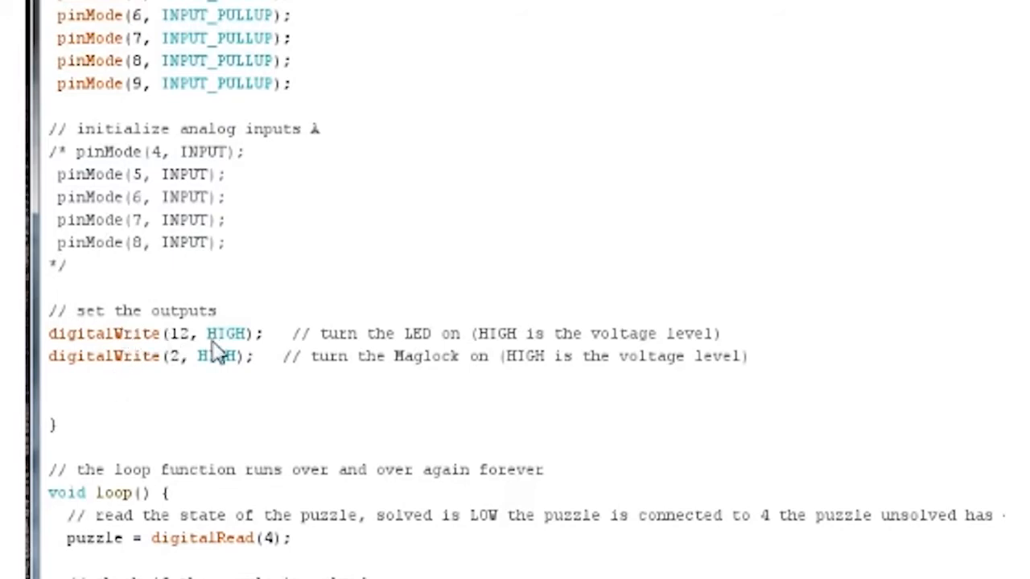
mouse_move(467, 337)
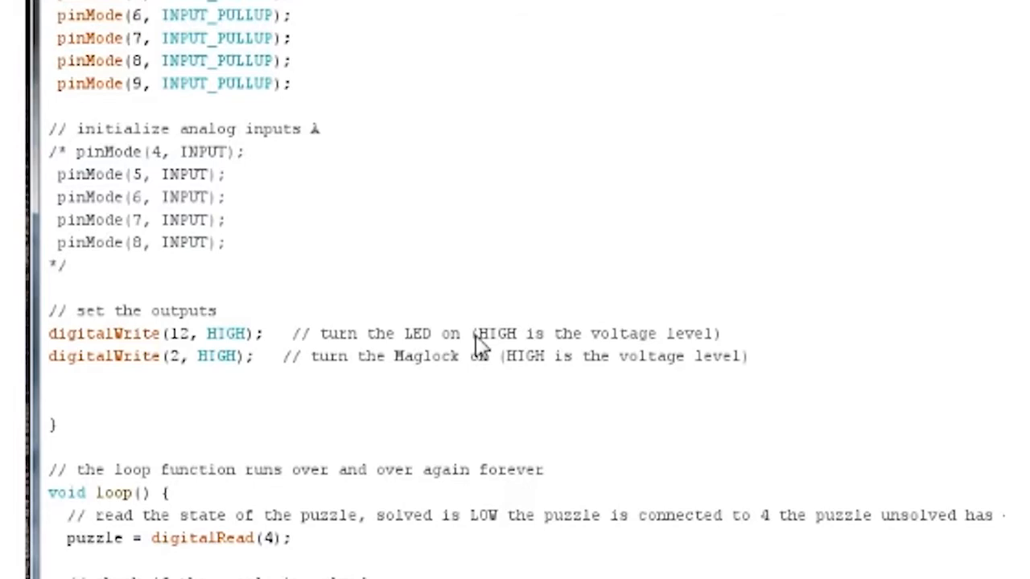
mouse_move(181, 382)
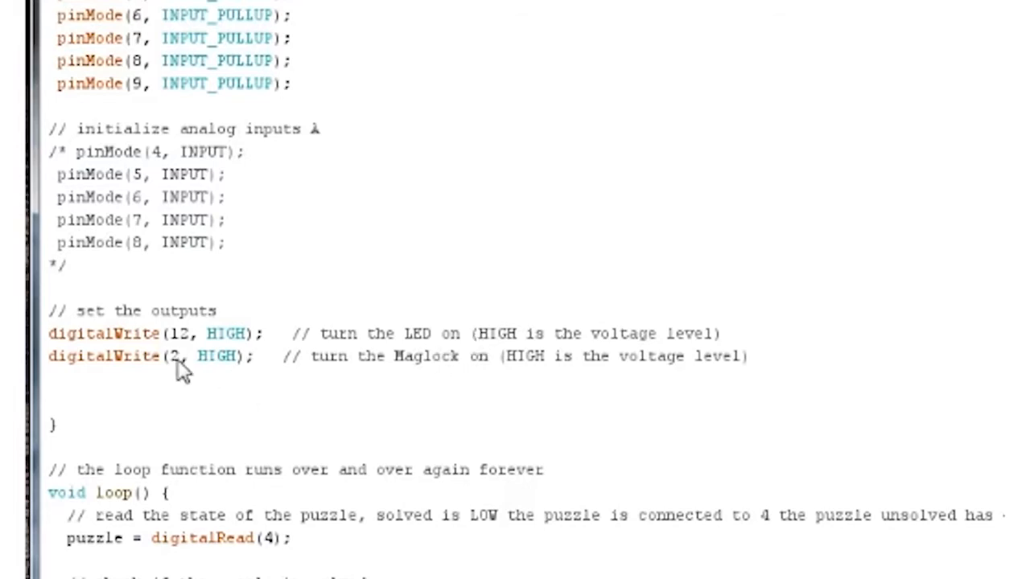
mouse_move(385, 367)
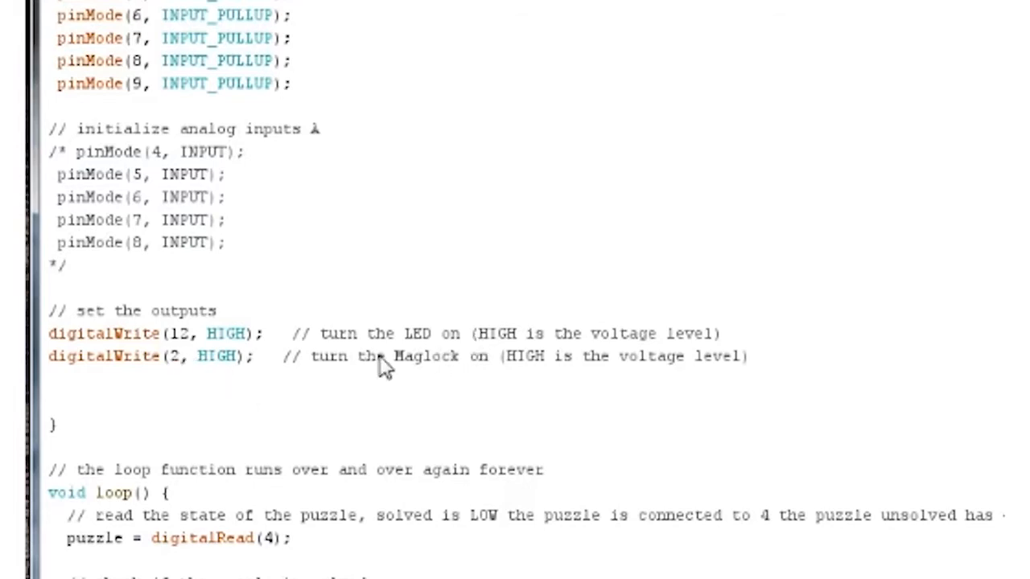
scroll(down, 3)
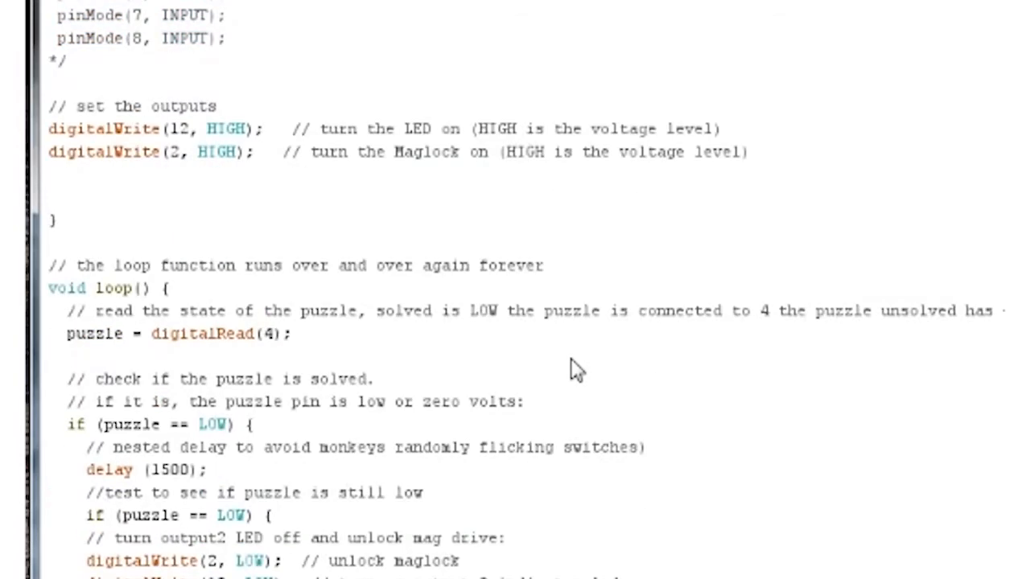
scroll(down, 3)
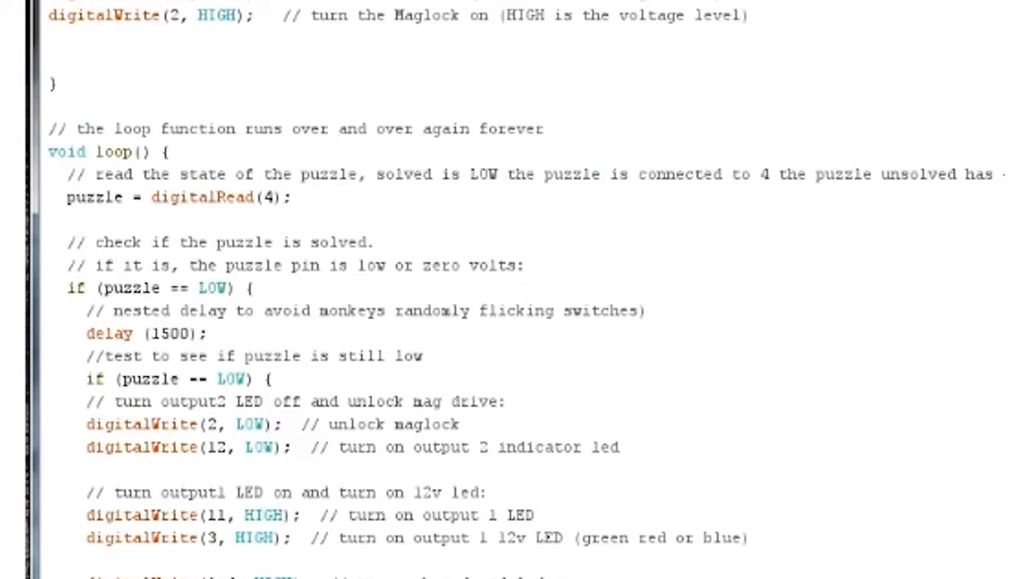
mouse_move(286, 213)
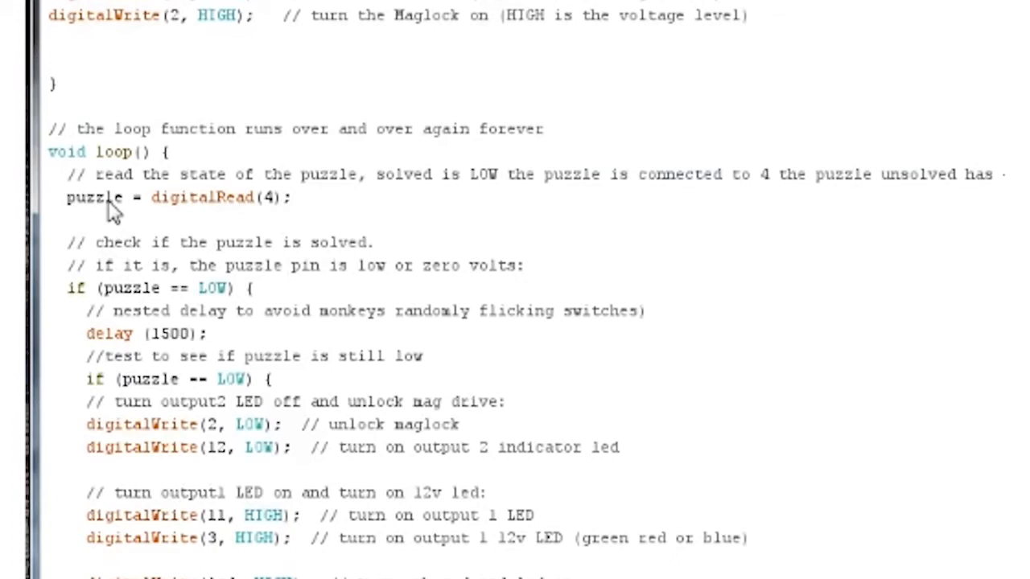
mouse_move(187, 199)
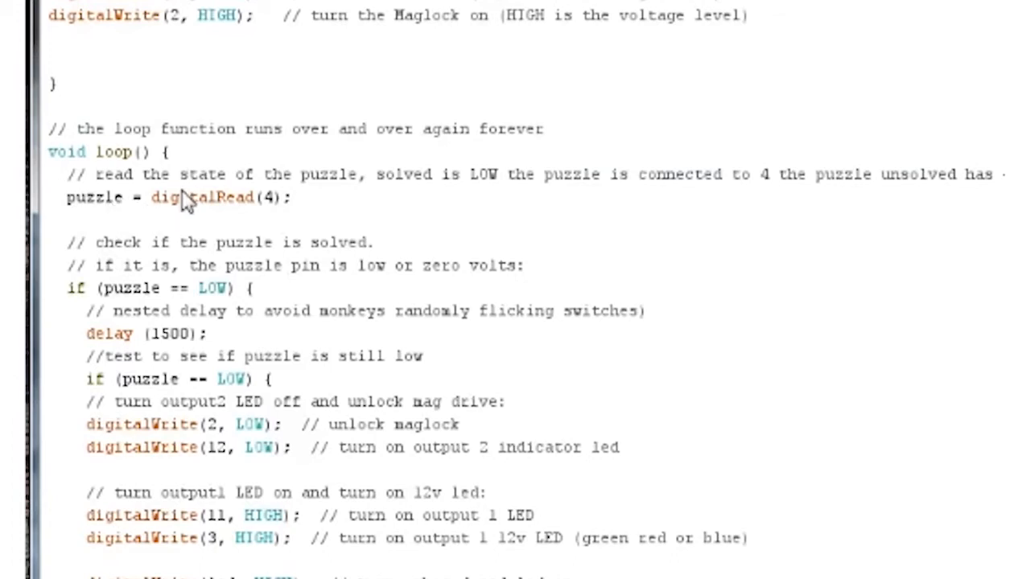
mouse_move(274, 207)
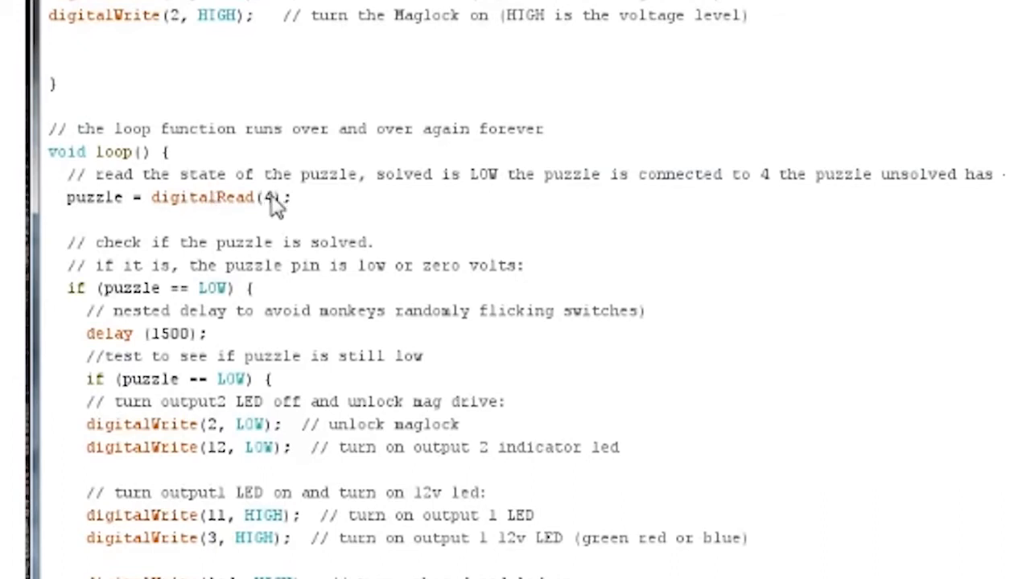
mouse_move(97, 213)
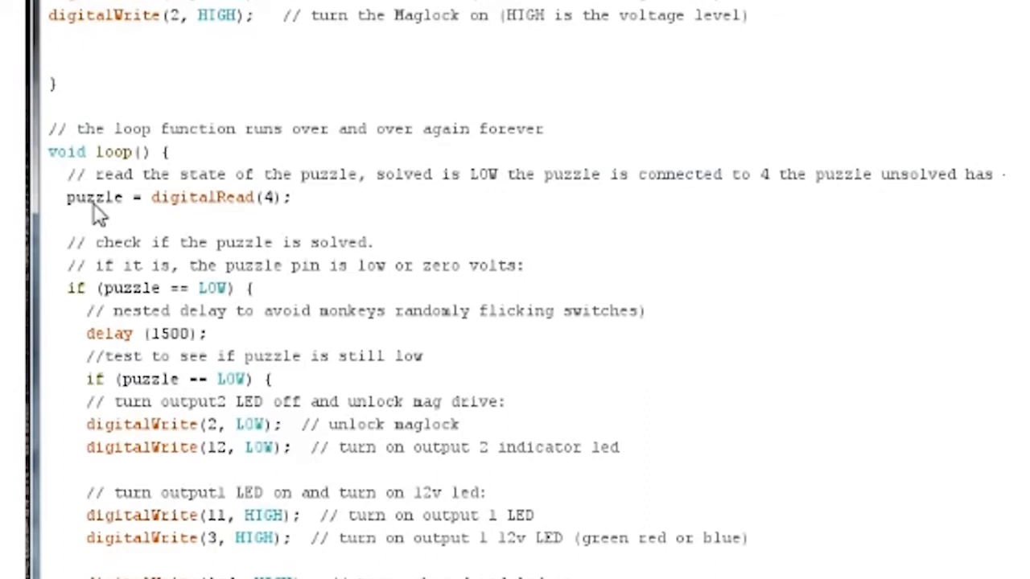
mouse_move(193, 213)
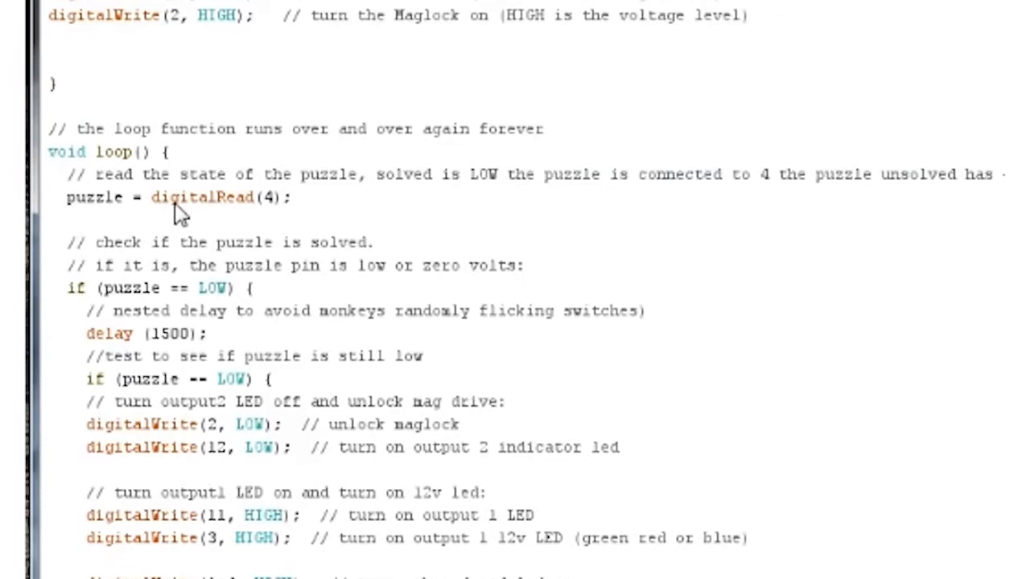
mouse_move(290, 211)
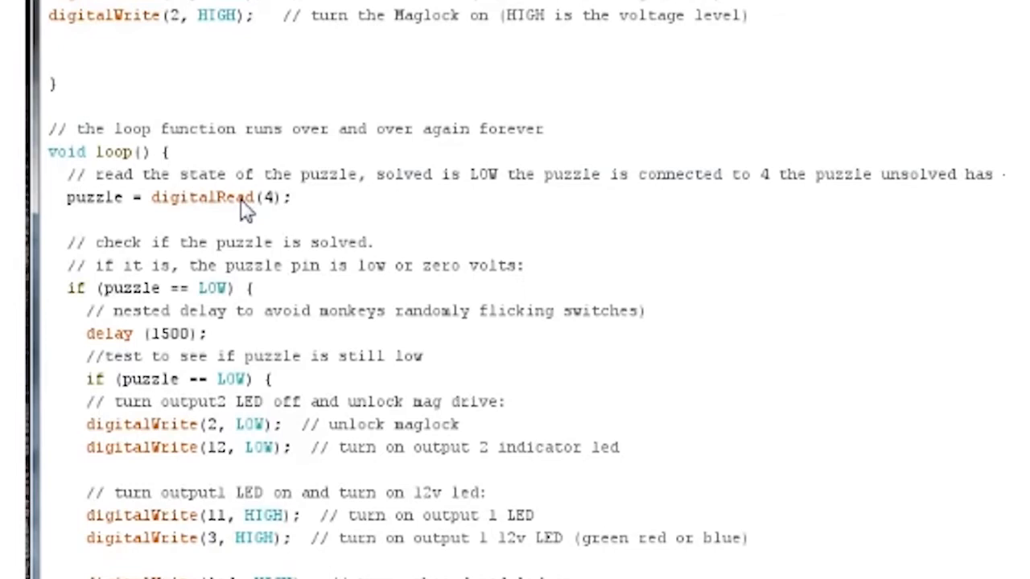
mouse_move(165, 276)
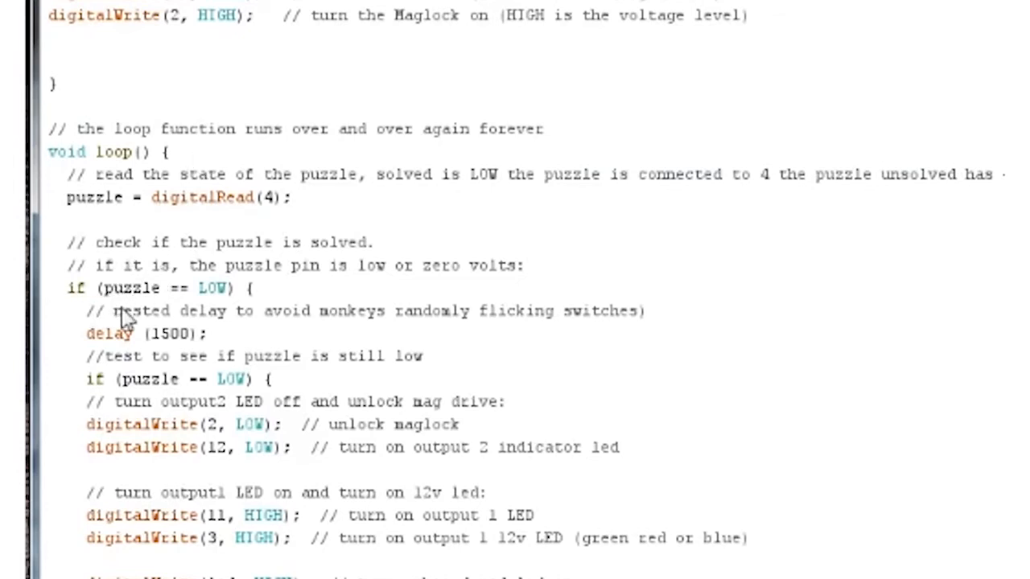
mouse_move(216, 290)
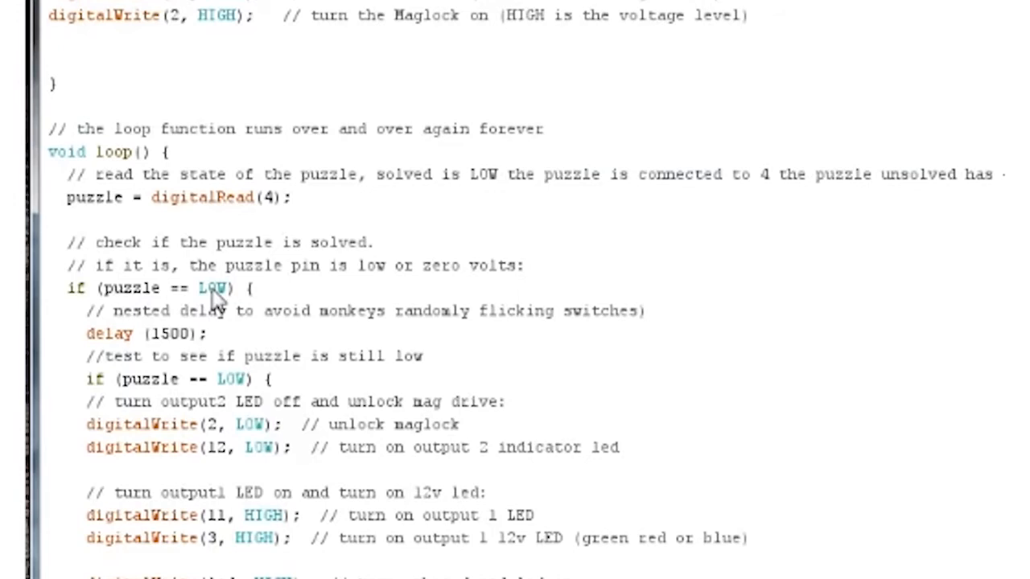
mouse_move(108, 379)
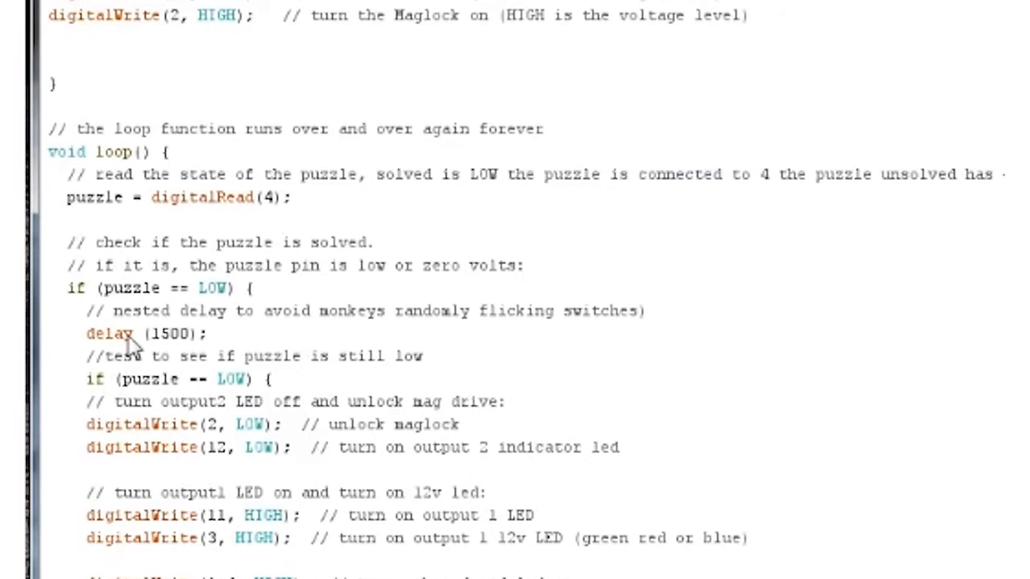
mouse_move(215, 342)
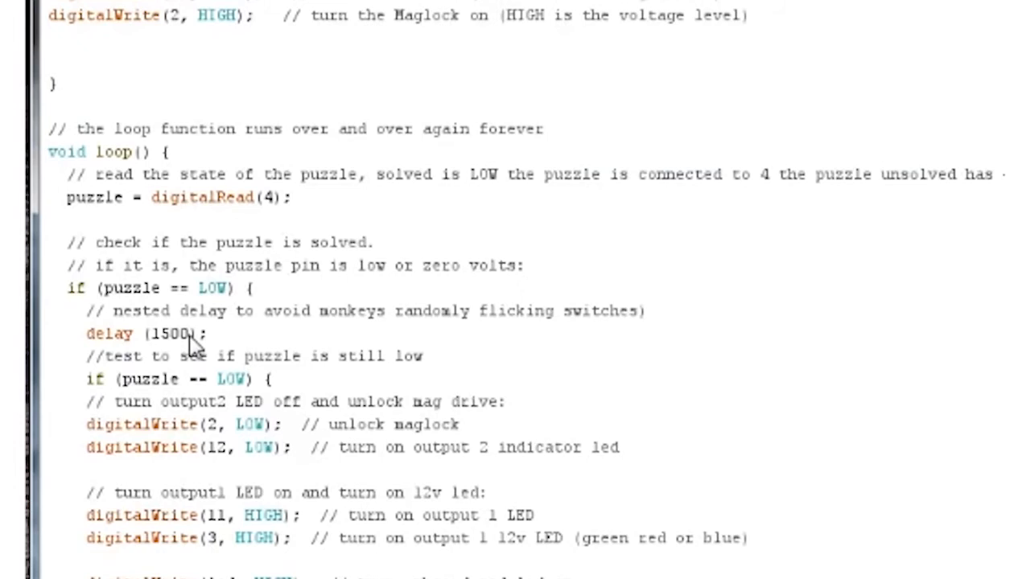
mouse_move(174, 350)
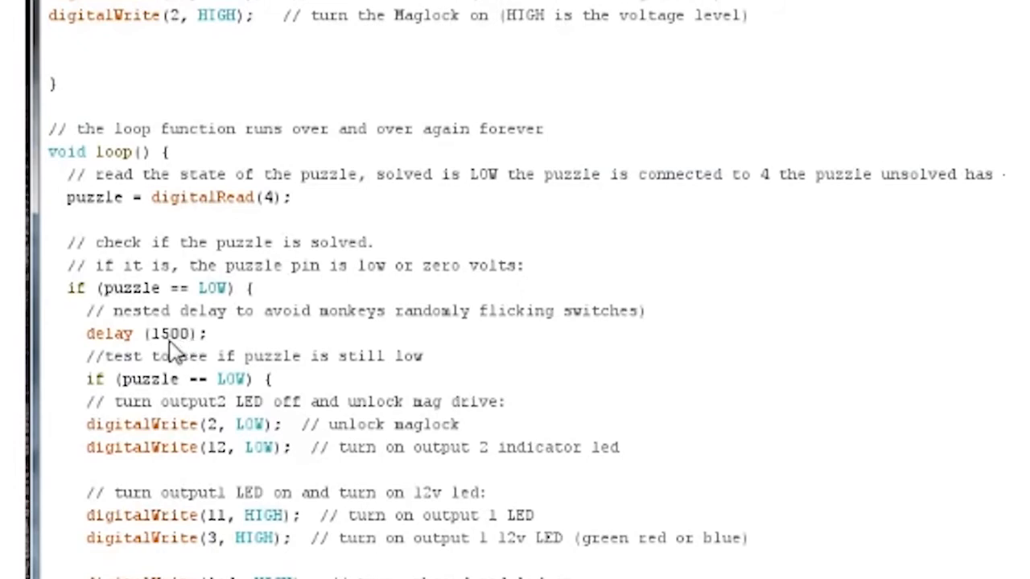
mouse_move(161, 343)
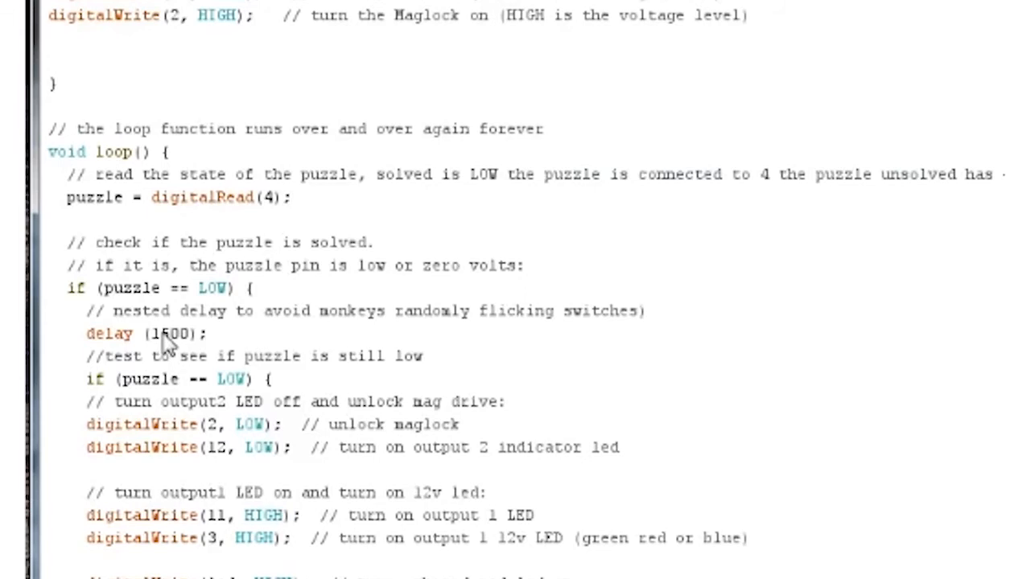
mouse_move(238, 330)
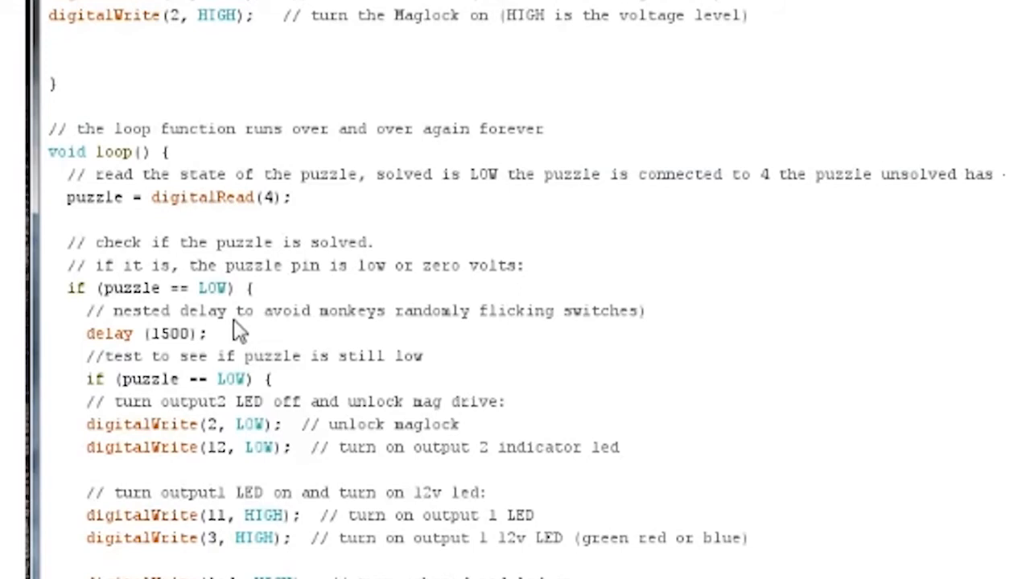
mouse_move(199, 364)
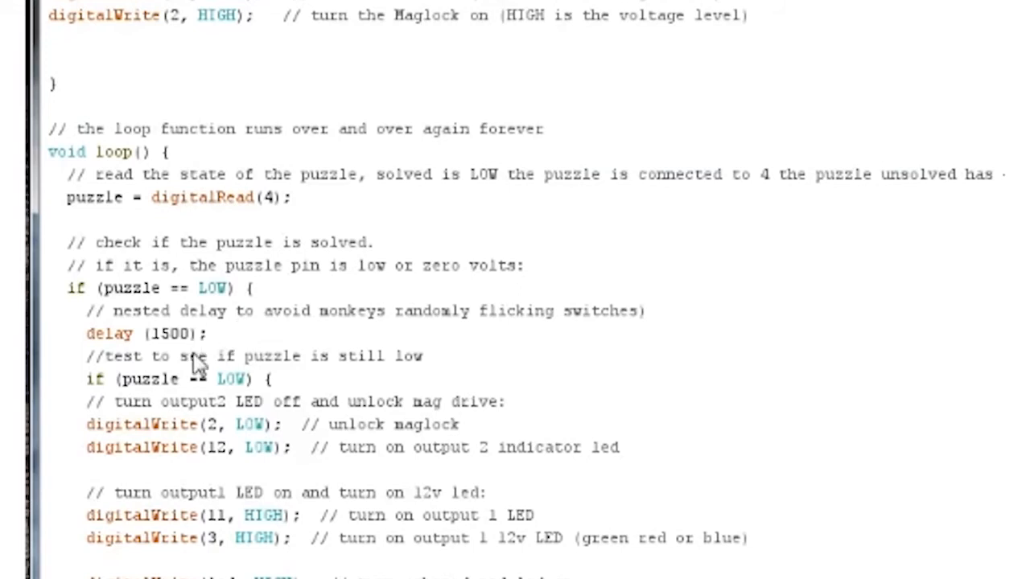
mouse_move(217, 406)
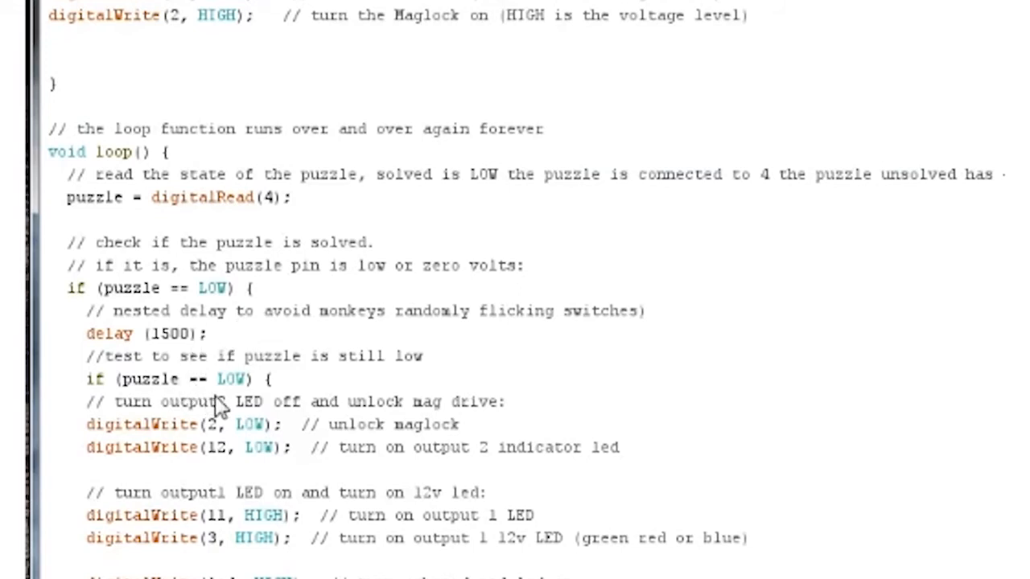
mouse_move(330, 358)
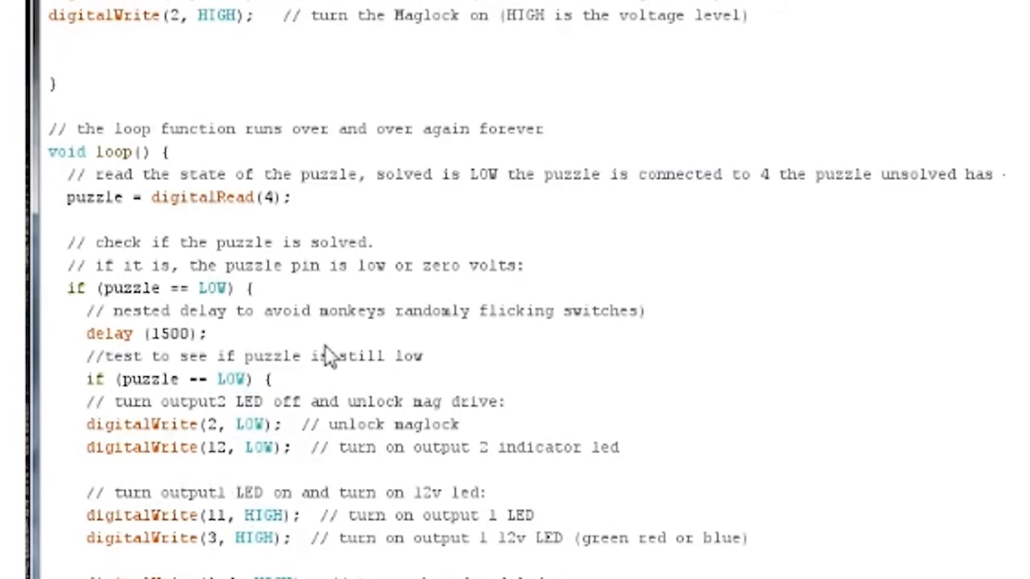
mouse_move(280, 423)
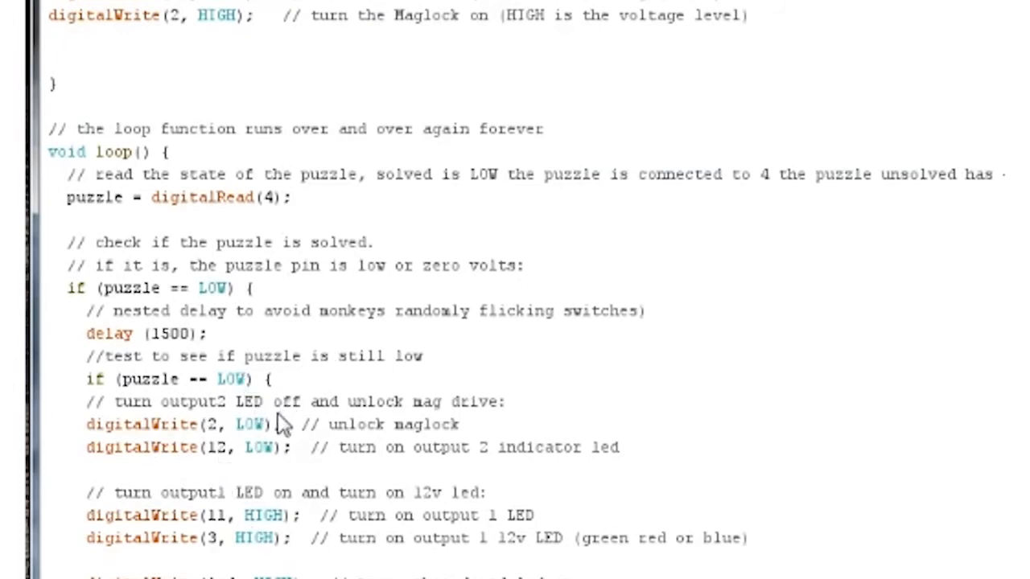
mouse_move(268, 457)
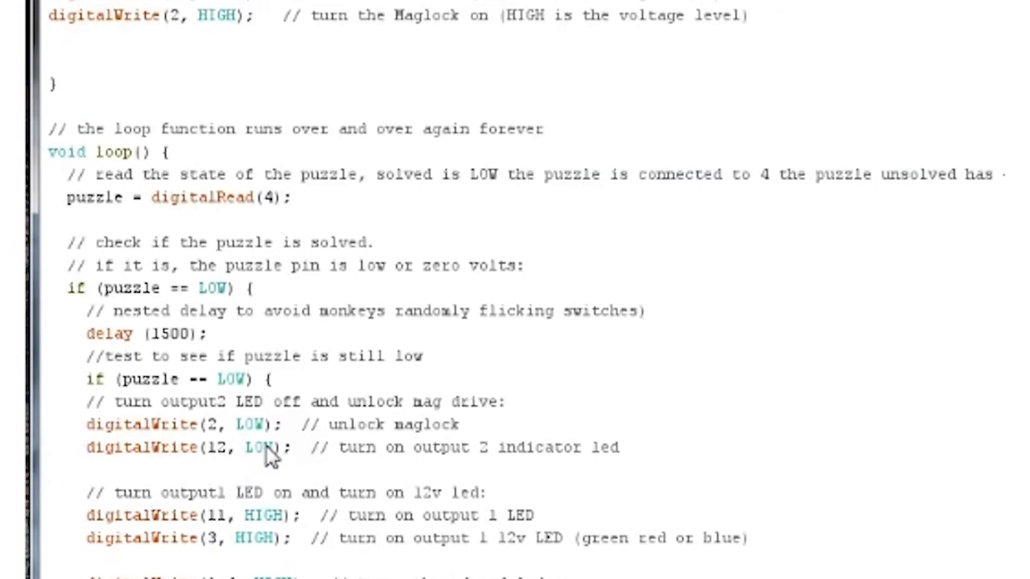
mouse_move(302, 457)
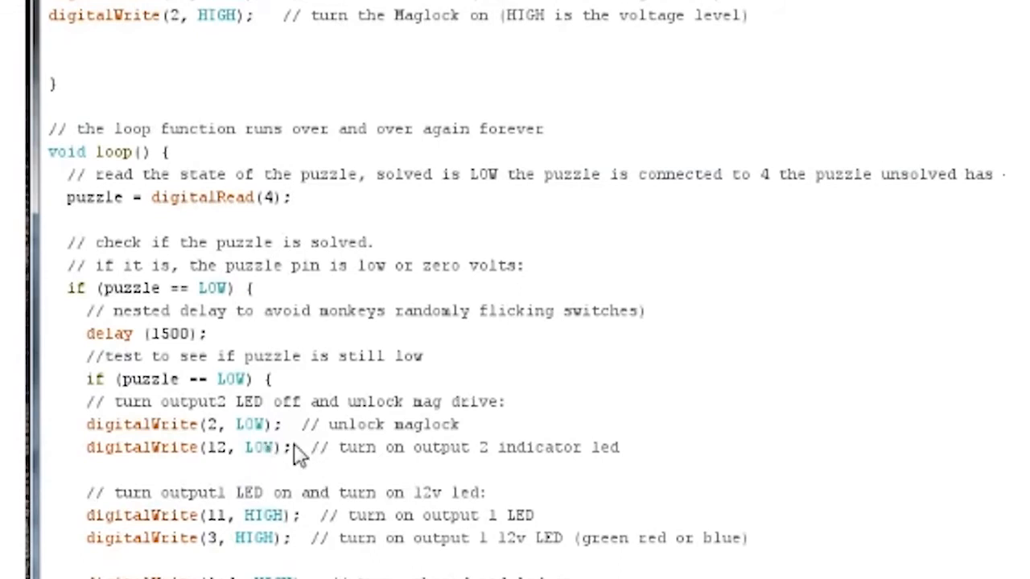
mouse_move(212, 538)
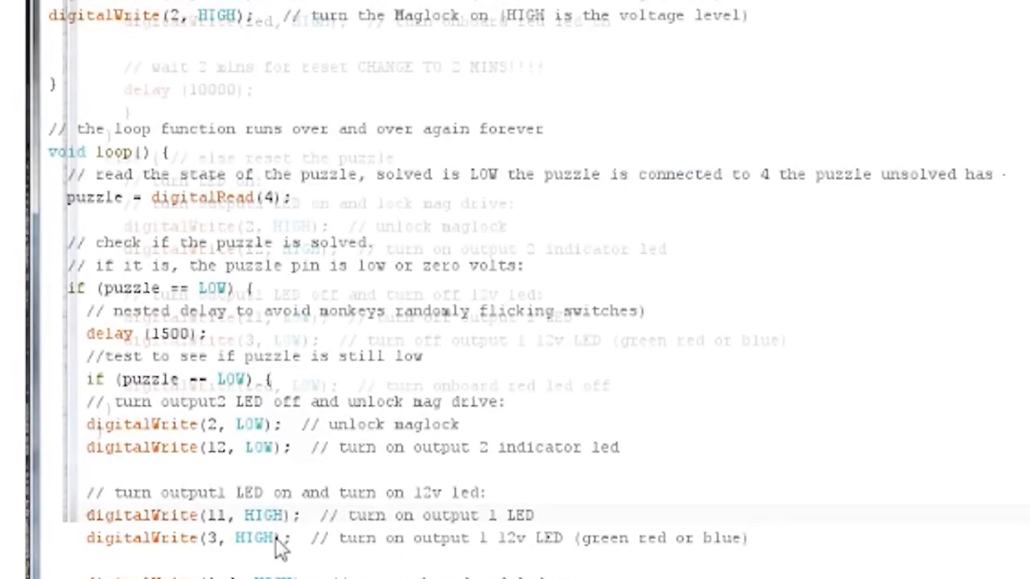
- Scroll to the else branch that resets the puzzle and relocks the maglock
scroll(down, 3)
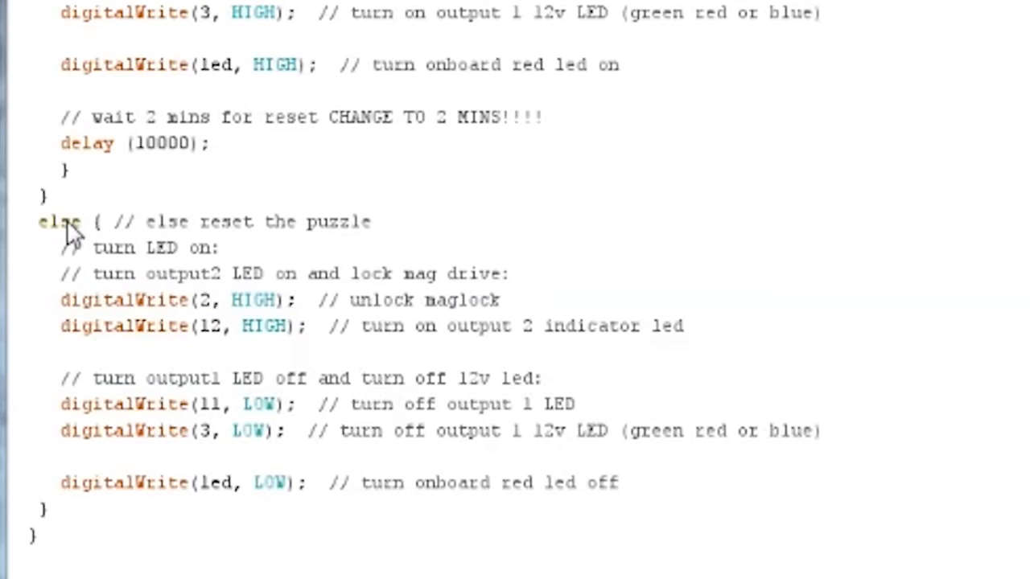
mouse_move(133, 243)
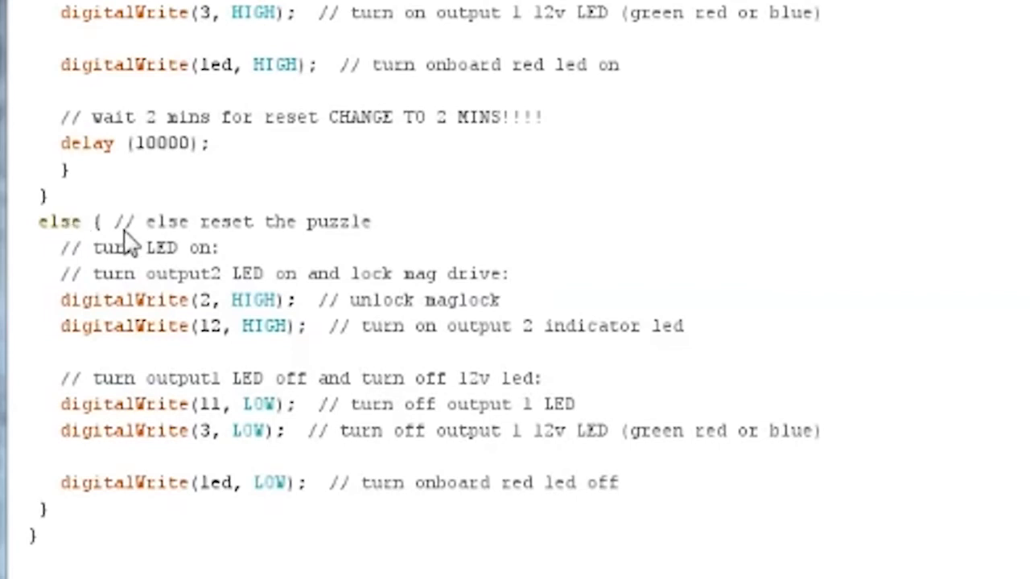
mouse_move(269, 247)
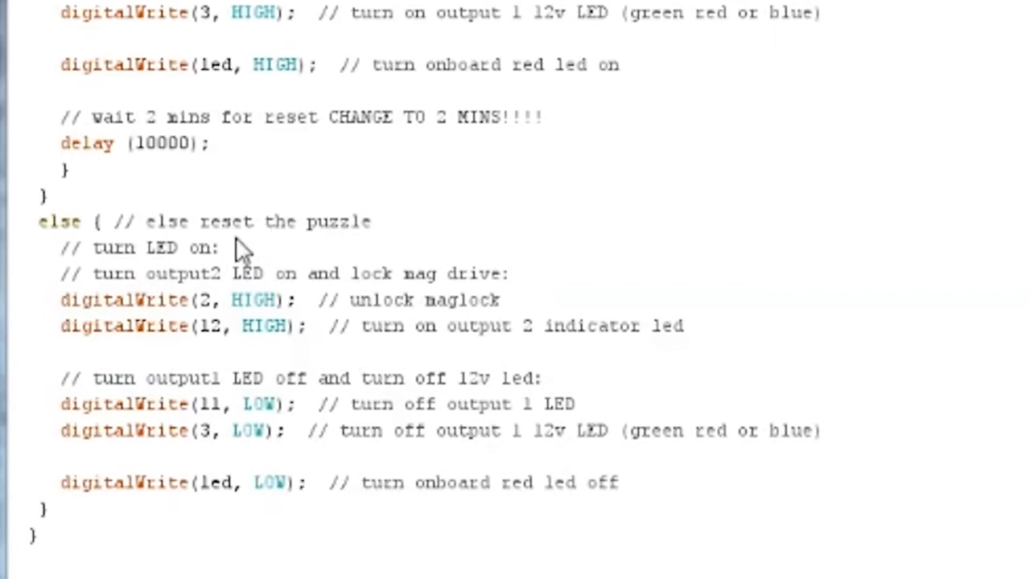
mouse_move(229, 285)
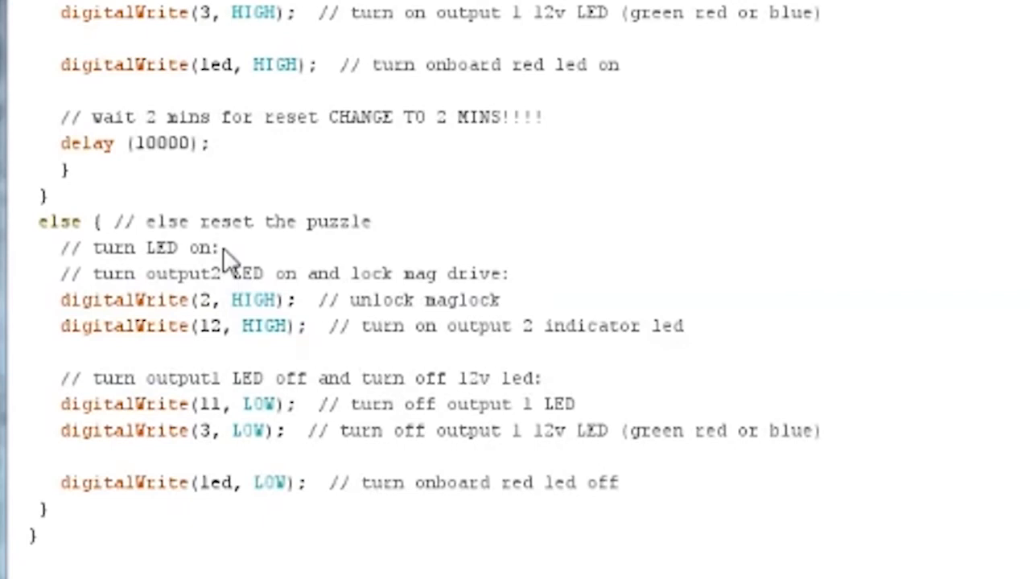
mouse_move(211, 290)
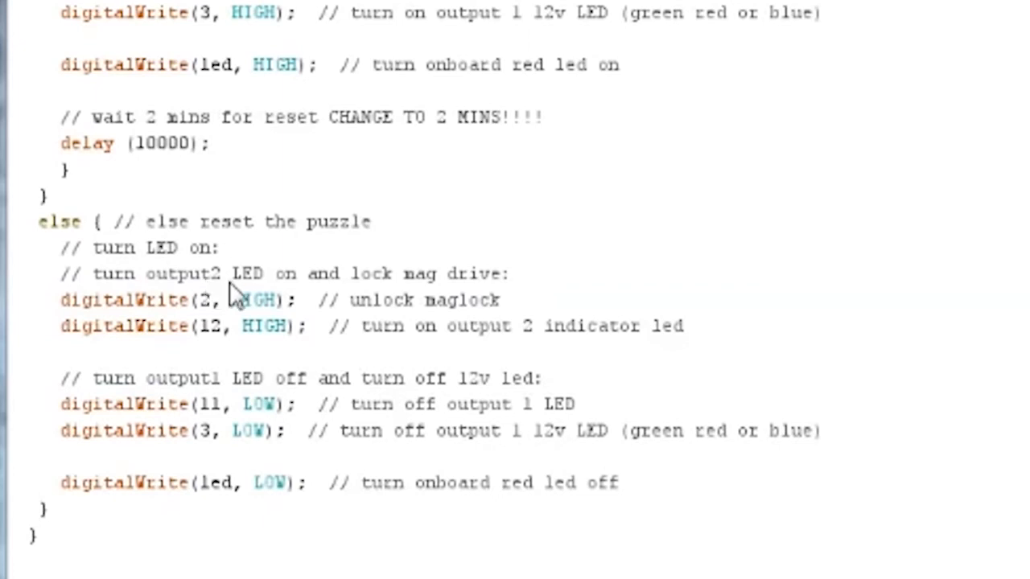
mouse_move(246, 343)
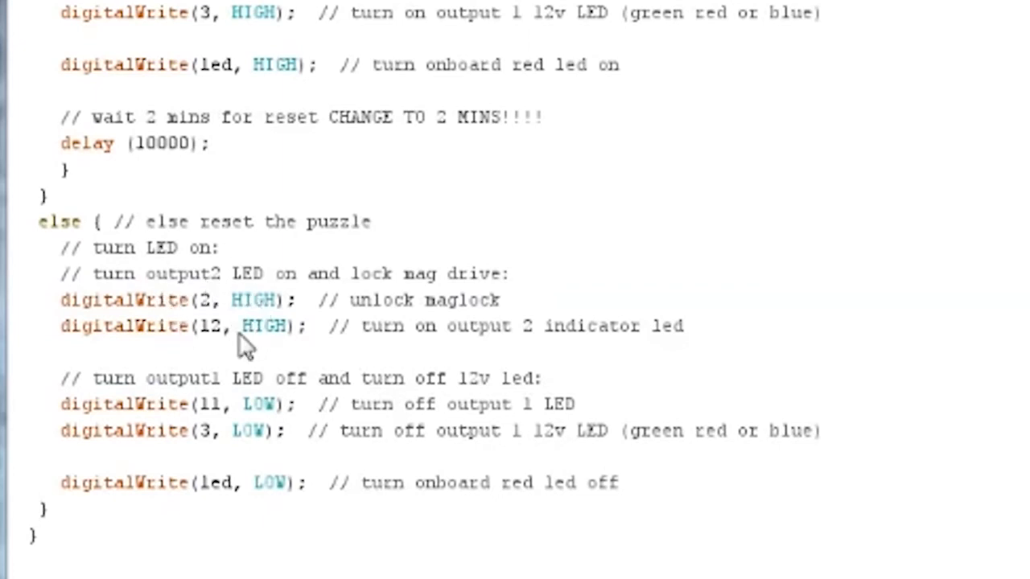
mouse_move(255, 339)
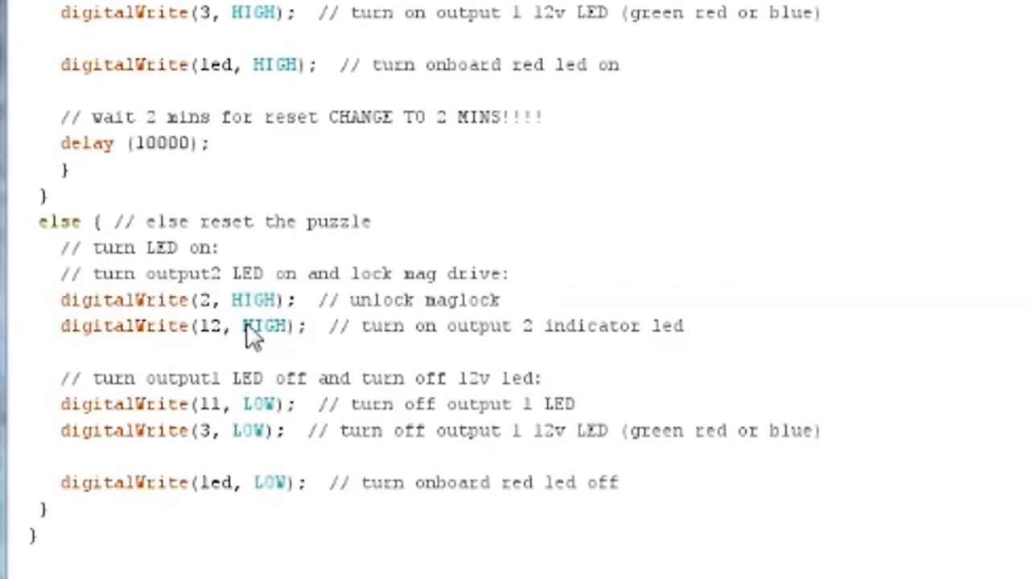
mouse_move(277, 345)
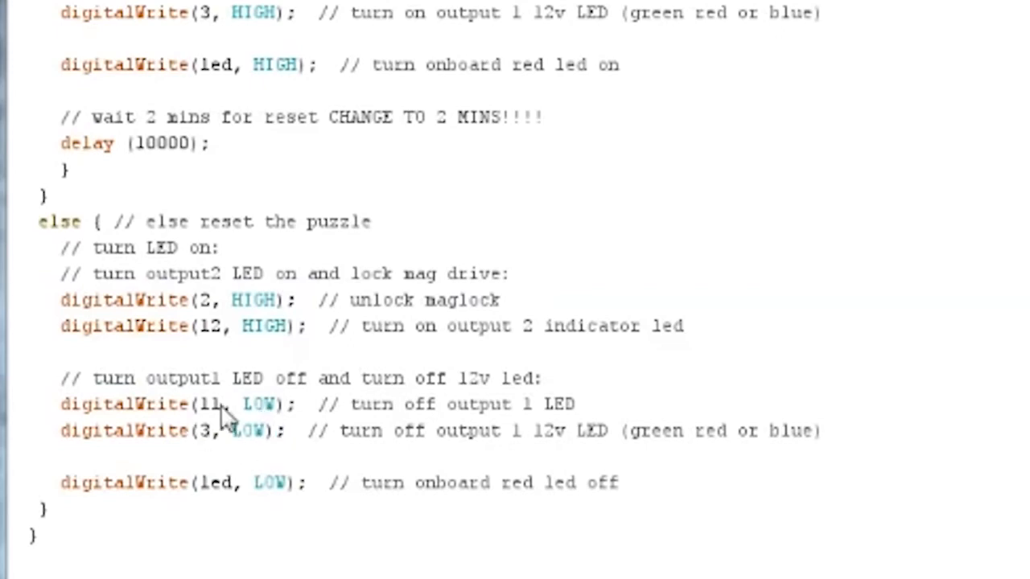
mouse_move(242, 433)
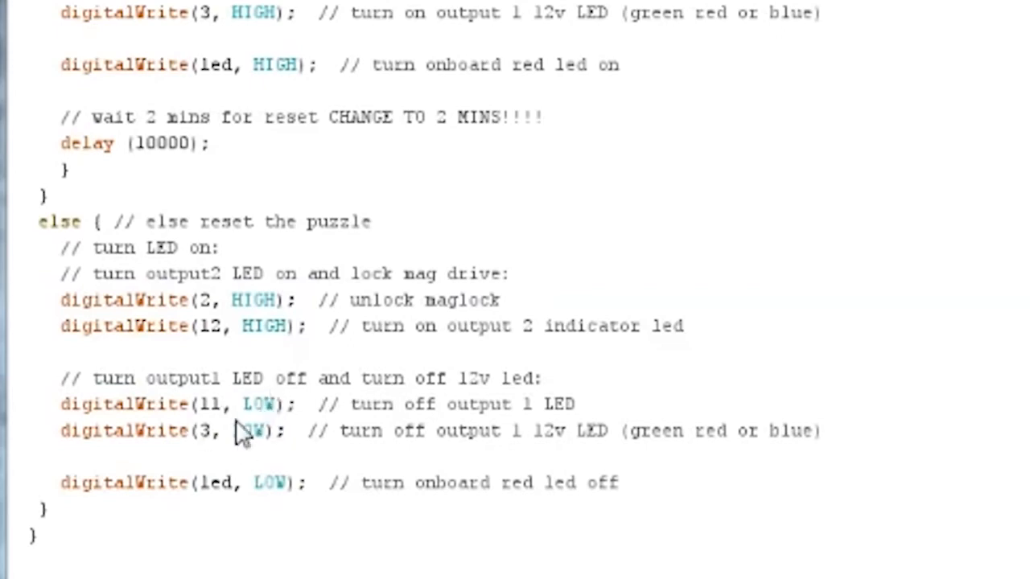